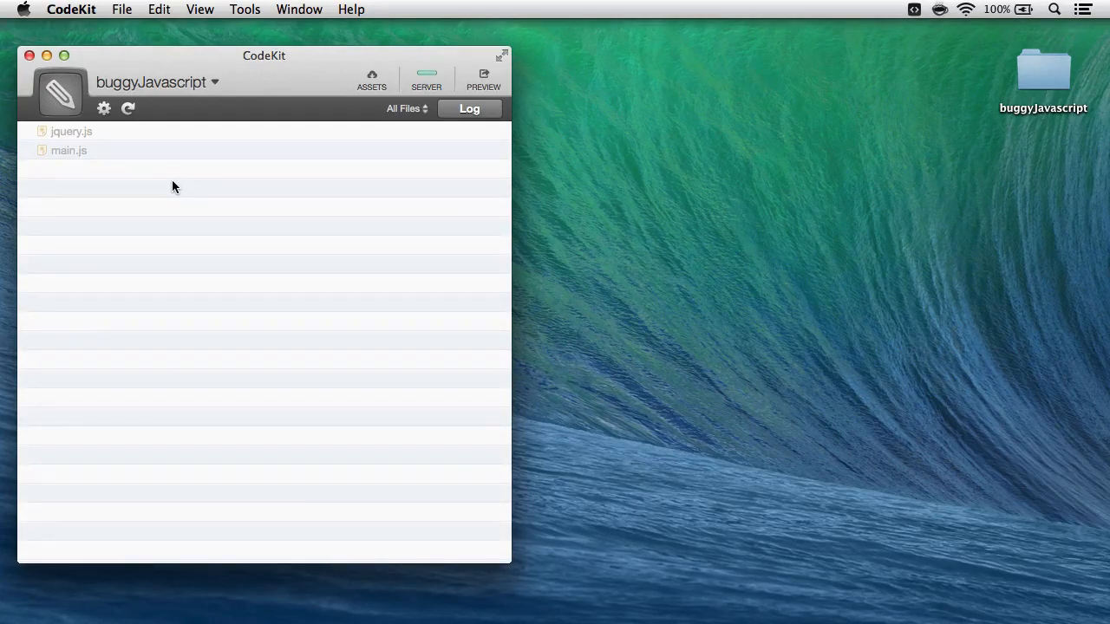
{"action": "mouse_move", "coordinate": [111, 170]}
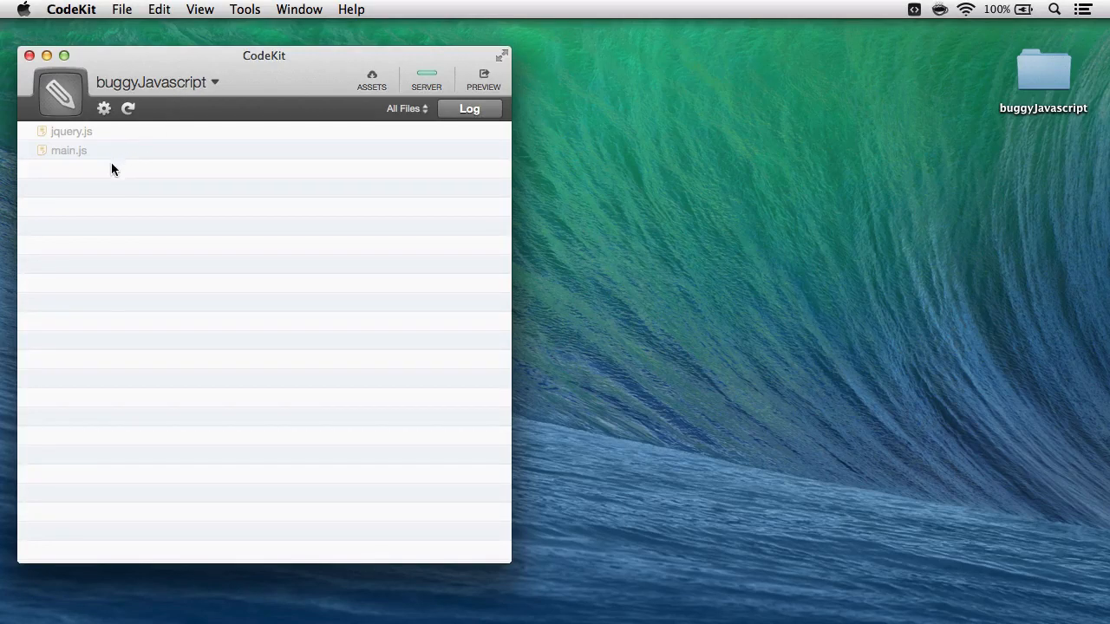
{"action": "mouse_move", "coordinate": [92, 150]}
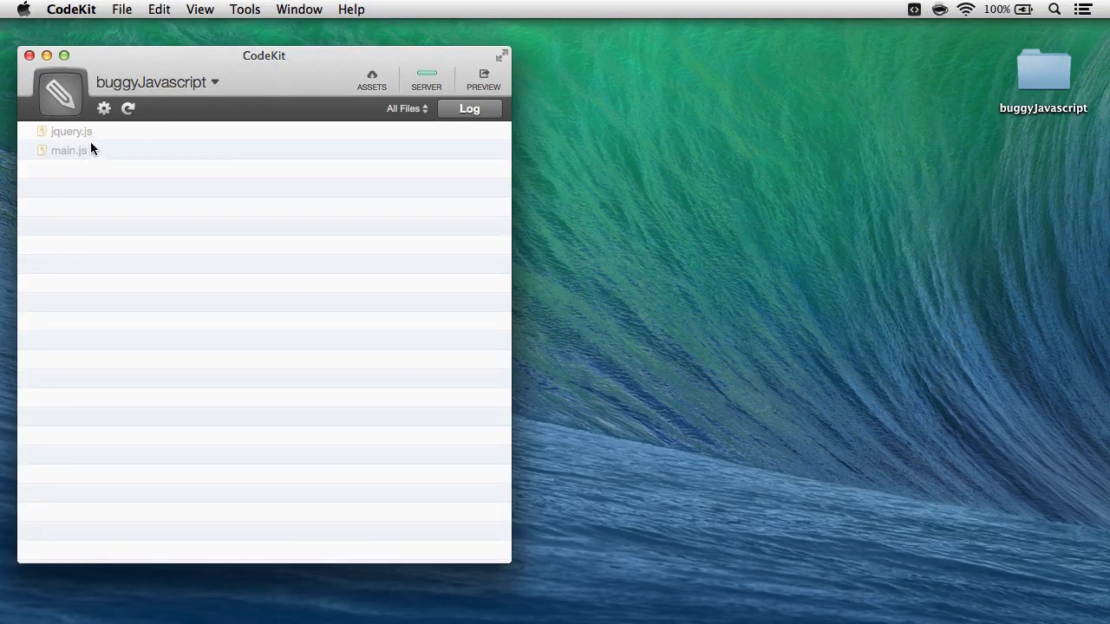
Select main.js and keep JSHint as its checker from the Nothing/JSHint/JSLint list
{"action": "left_click", "coordinate": [70, 149]}
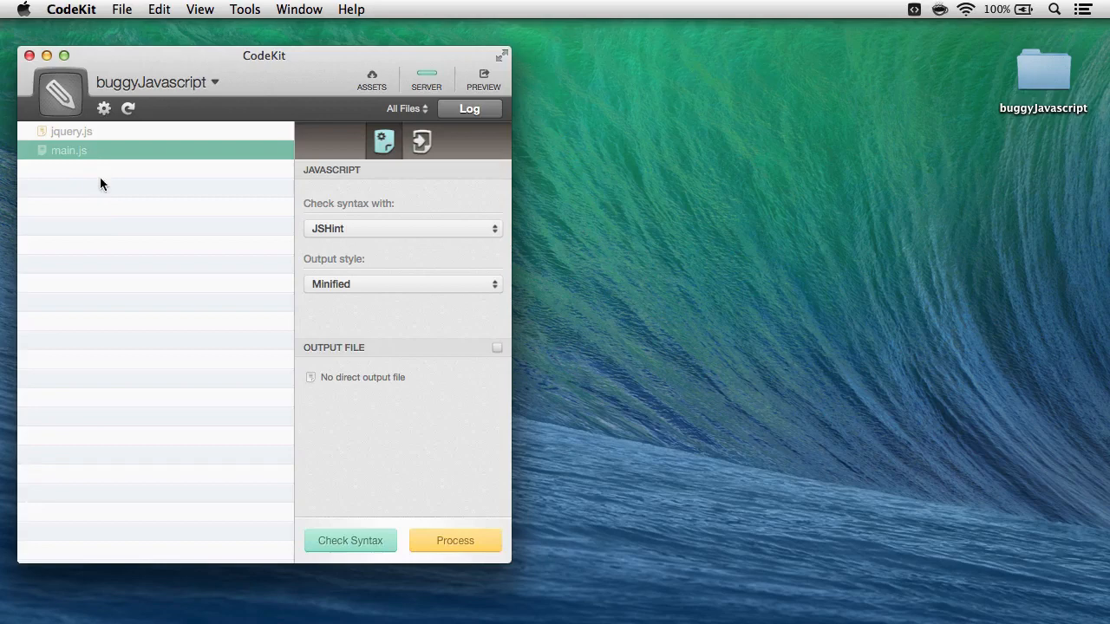
{"action": "mouse_move", "coordinate": [291, 291]}
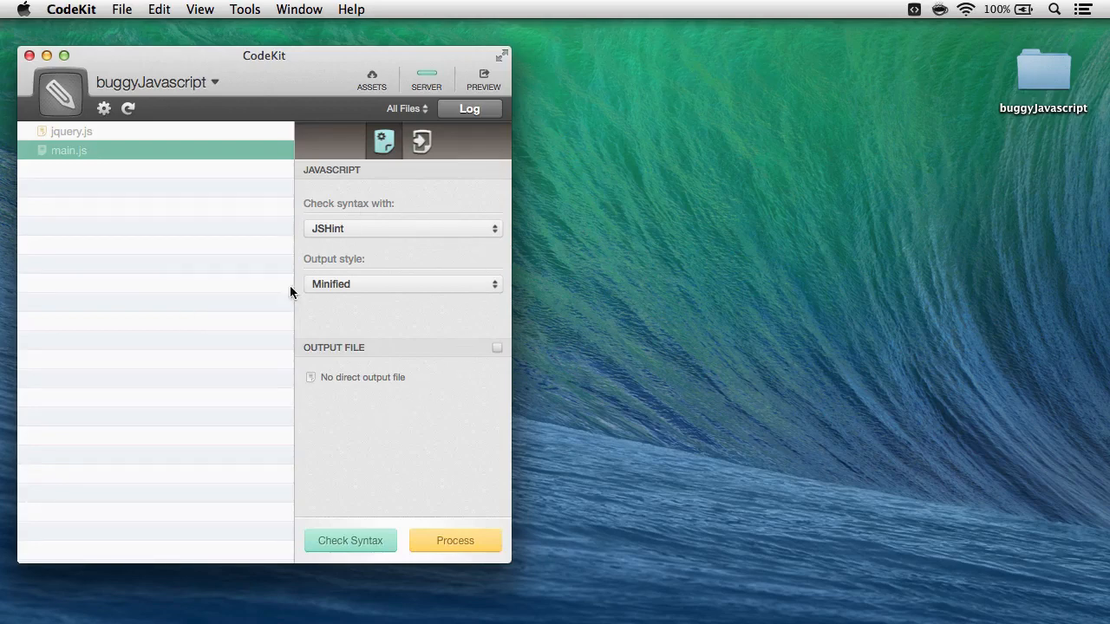
{"action": "mouse_move", "coordinate": [305, 215]}
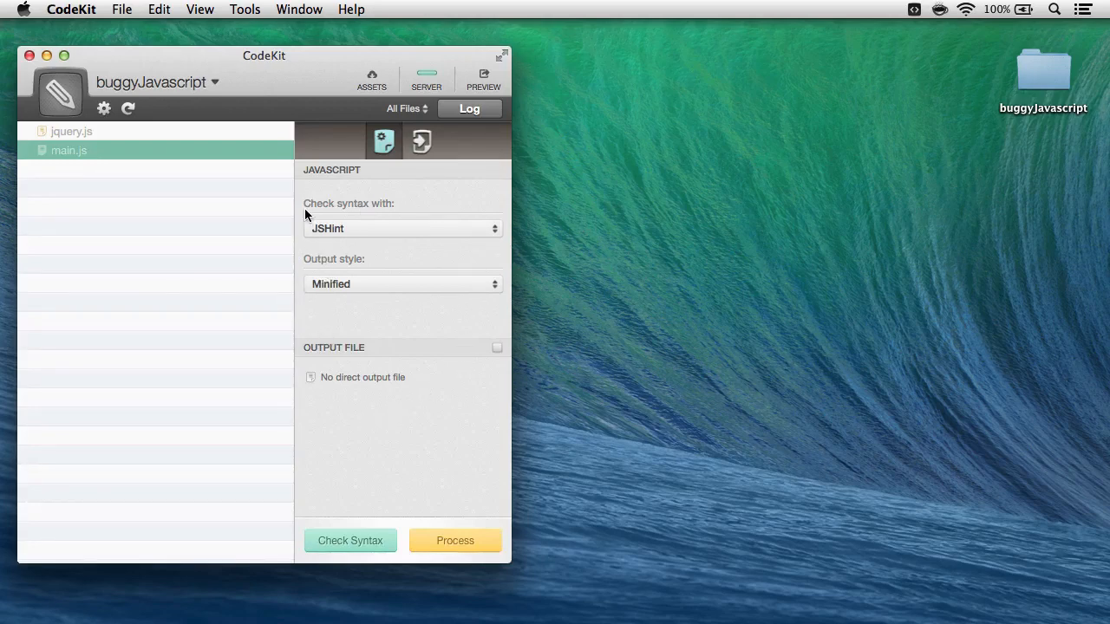
{"action": "mouse_move", "coordinate": [381, 211]}
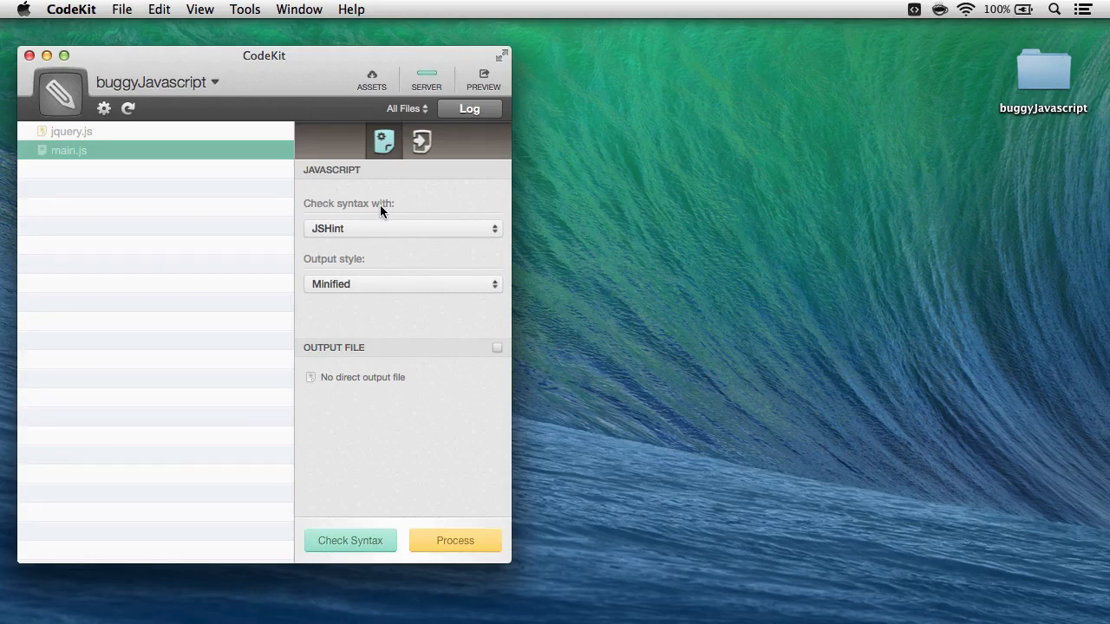
{"action": "mouse_move", "coordinate": [378, 229]}
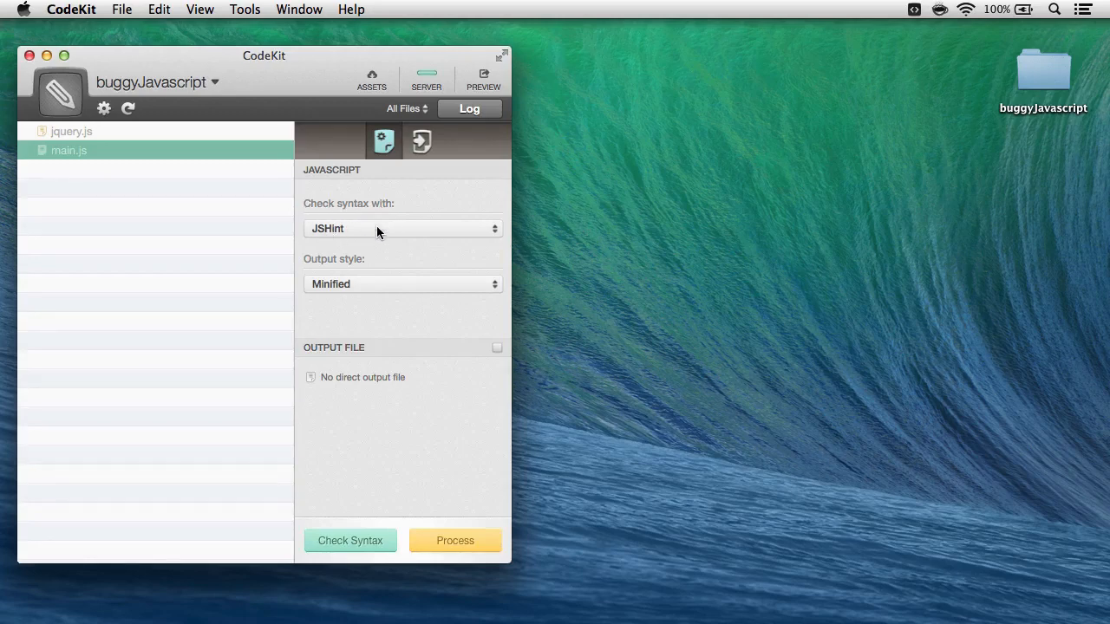
{"action": "left_click", "coordinate": [402, 228]}
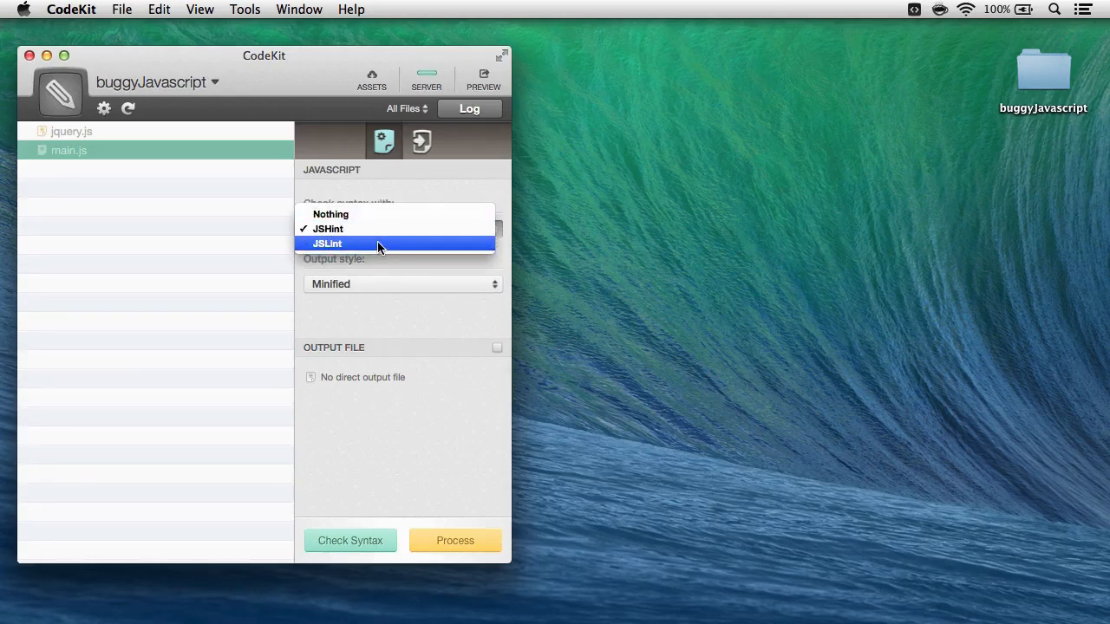
{"action": "mouse_move", "coordinate": [378, 215]}
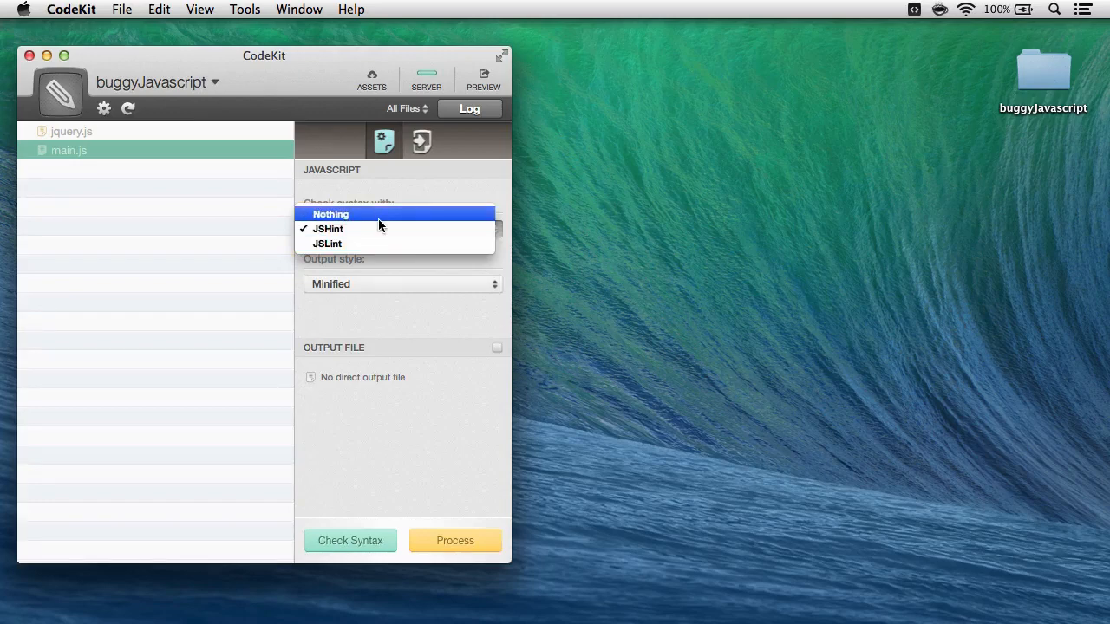
{"action": "left_click", "coordinate": [327, 229]}
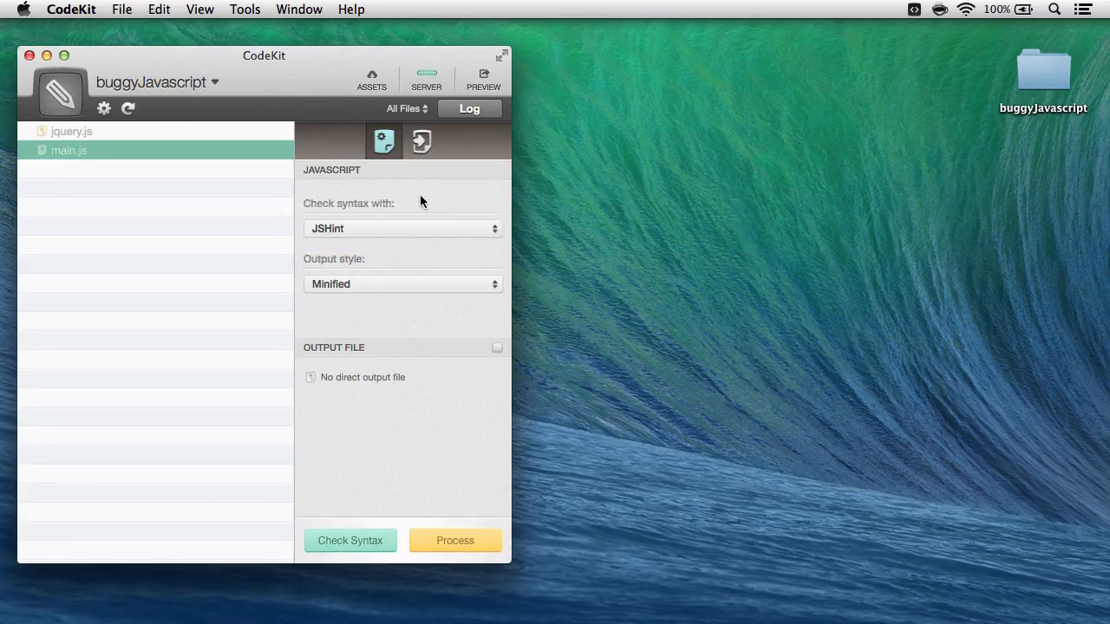
{"action": "mouse_move", "coordinate": [360, 493]}
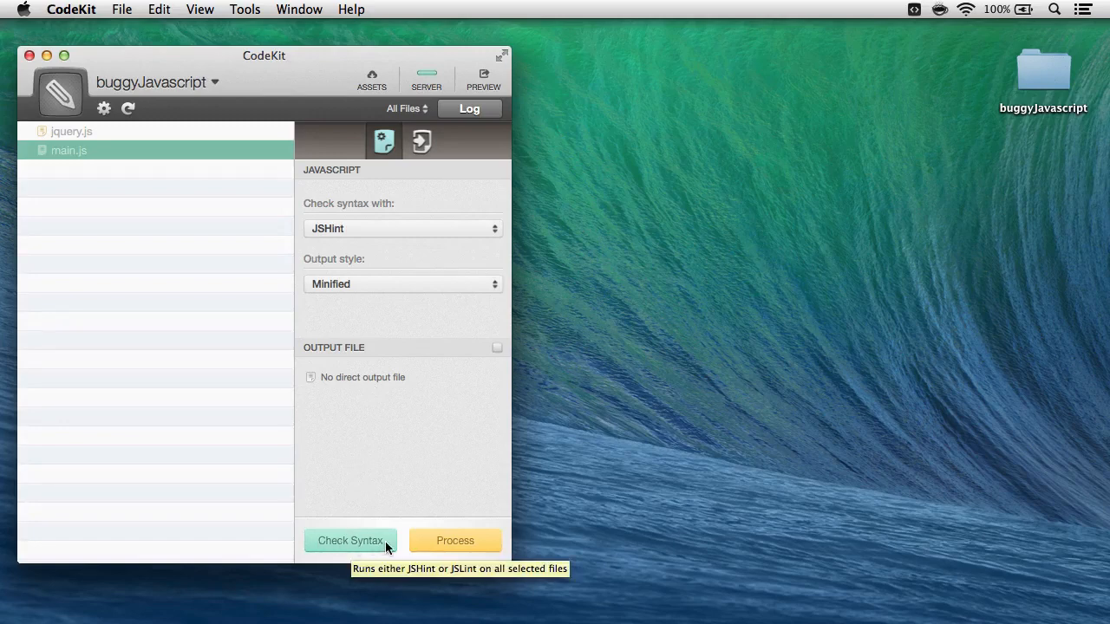
{"action": "mouse_move", "coordinate": [417, 486]}
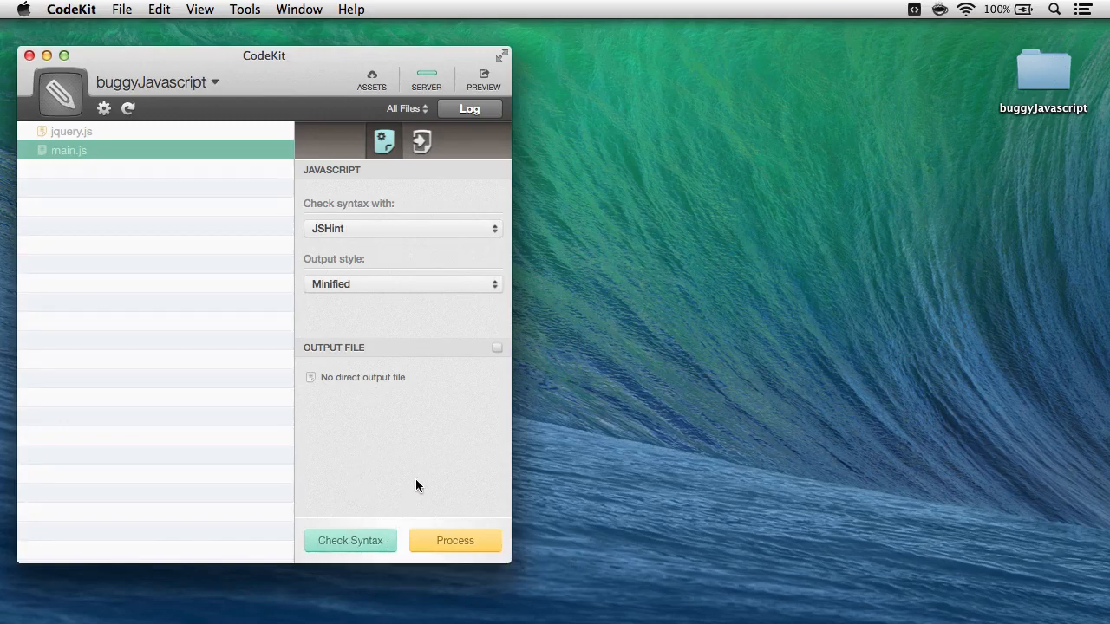
{"action": "mouse_move", "coordinate": [871, 607]}
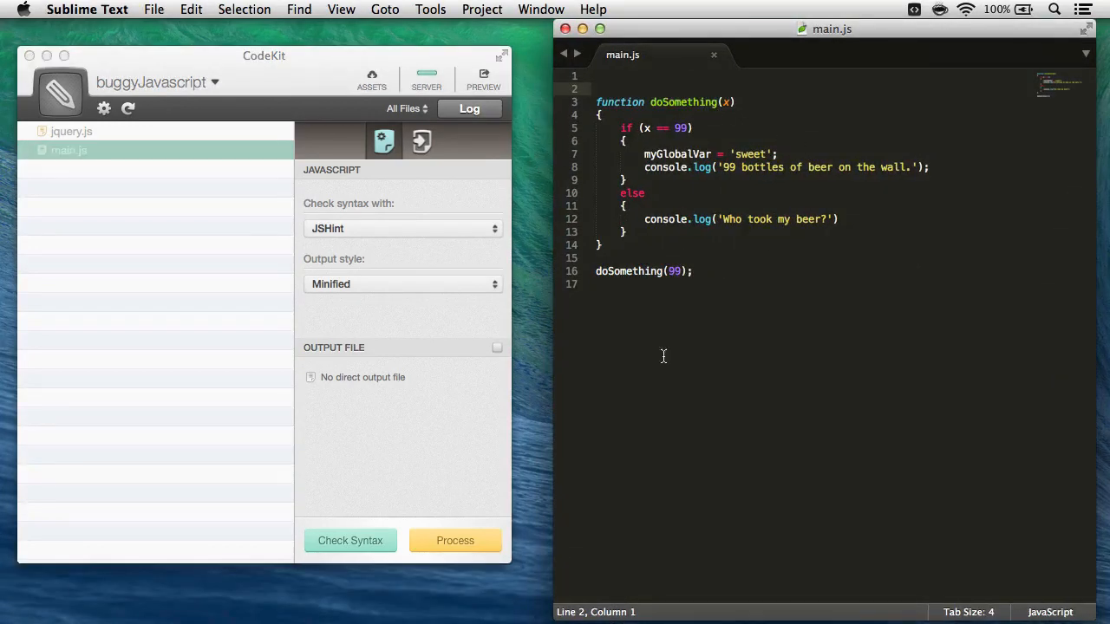
{"action": "mouse_move", "coordinate": [763, 281]}
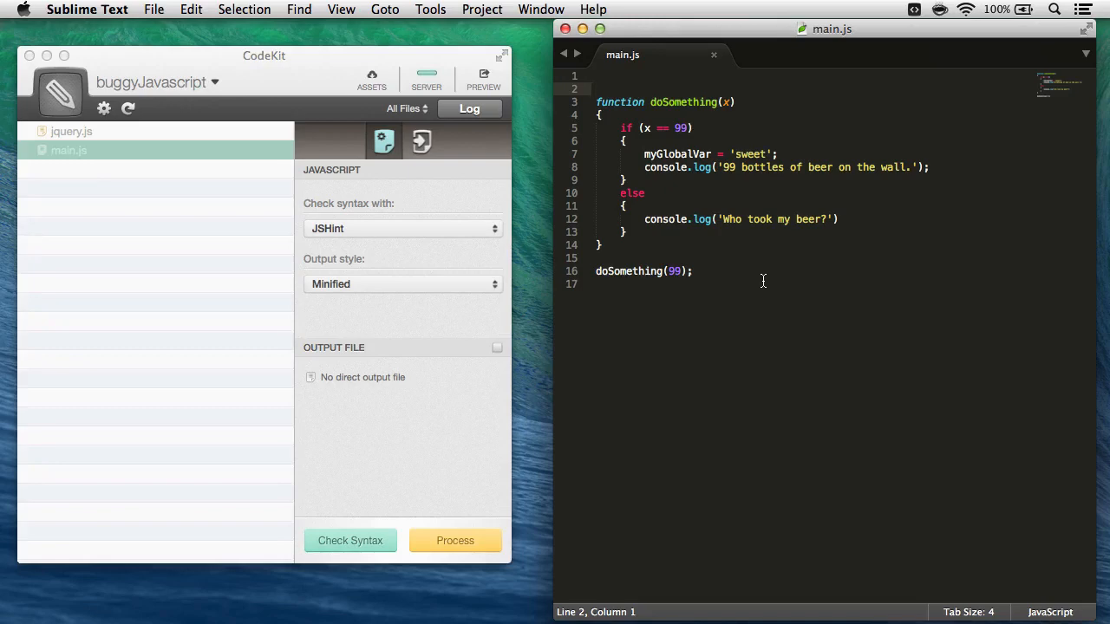
Place the Sublime Text window showing main.js beside CodeKit
{"action": "left_click", "coordinate": [350, 541]}
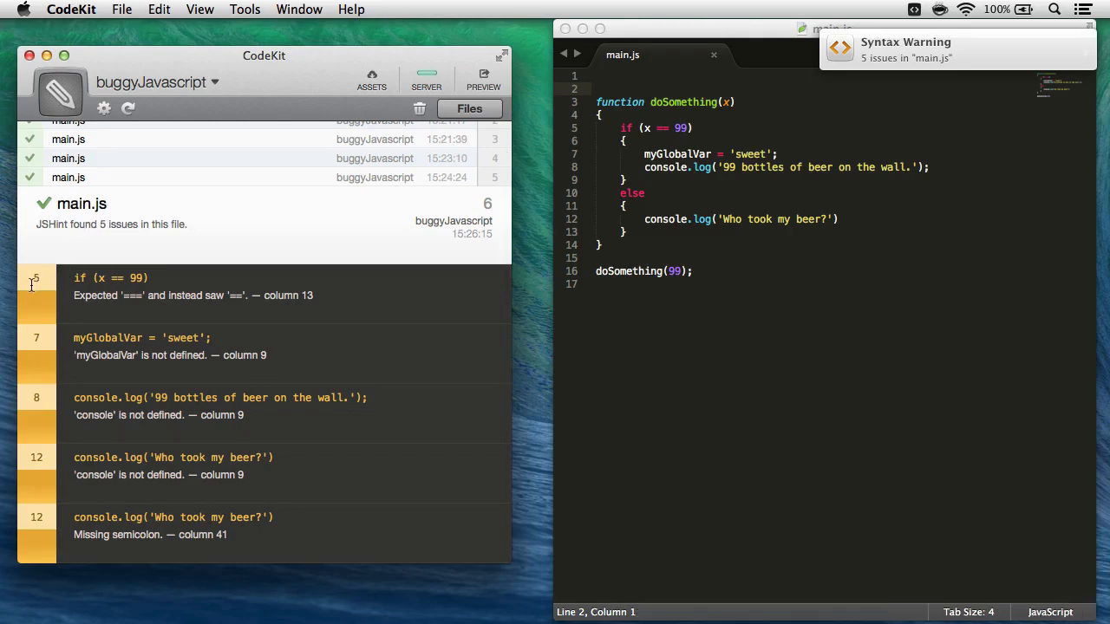
{"action": "mouse_move", "coordinate": [257, 301]}
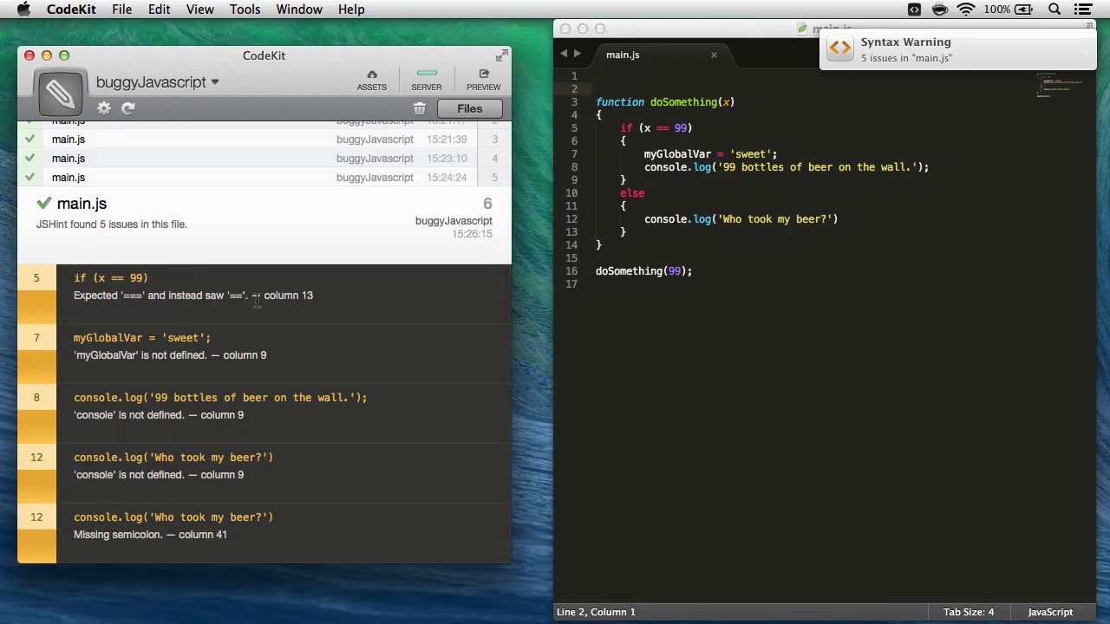
{"action": "mouse_move", "coordinate": [316, 295]}
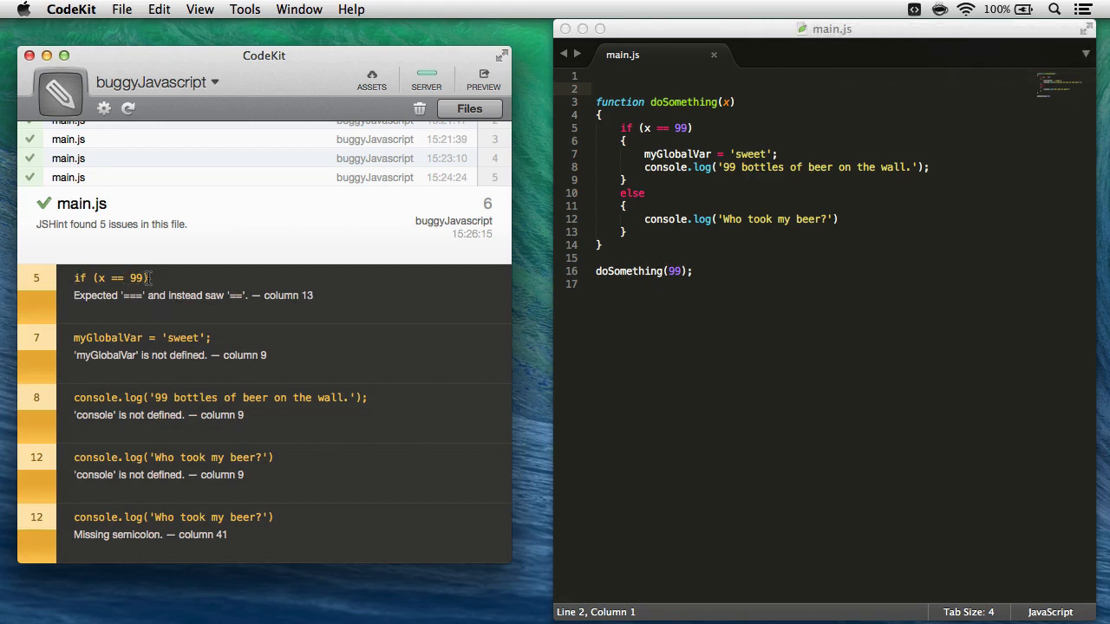
{"action": "mouse_move", "coordinate": [275, 302]}
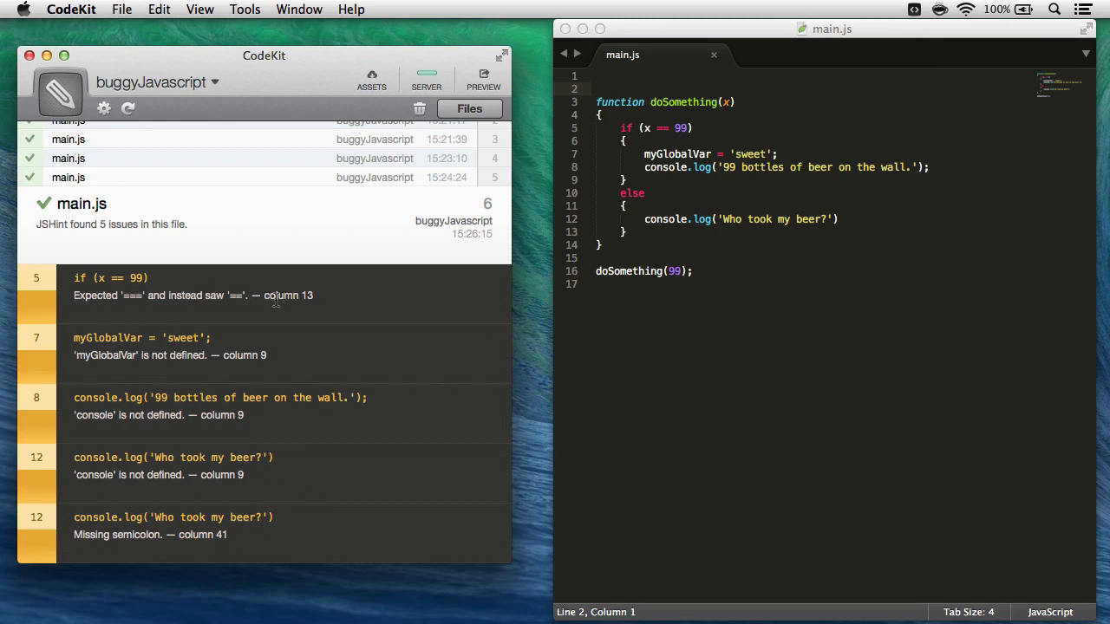
{"action": "mouse_move", "coordinate": [50, 281]}
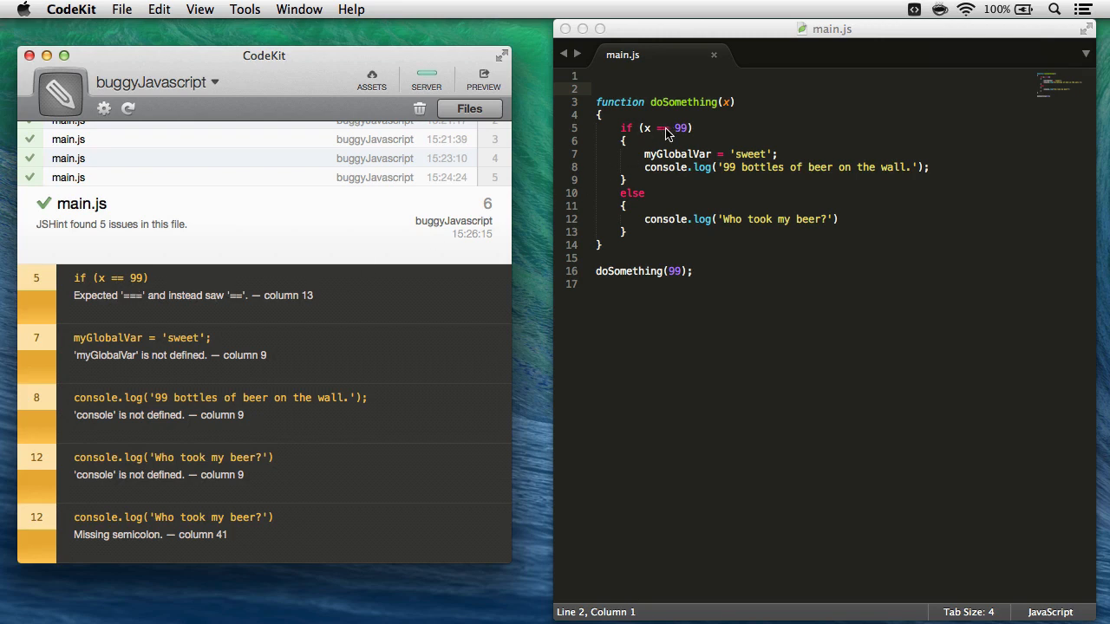
Move the caret to the flagged == comparison on line 5 of main.js
{"action": "left_click", "coordinate": [742, 253]}
{"action": "type", "text": "="}
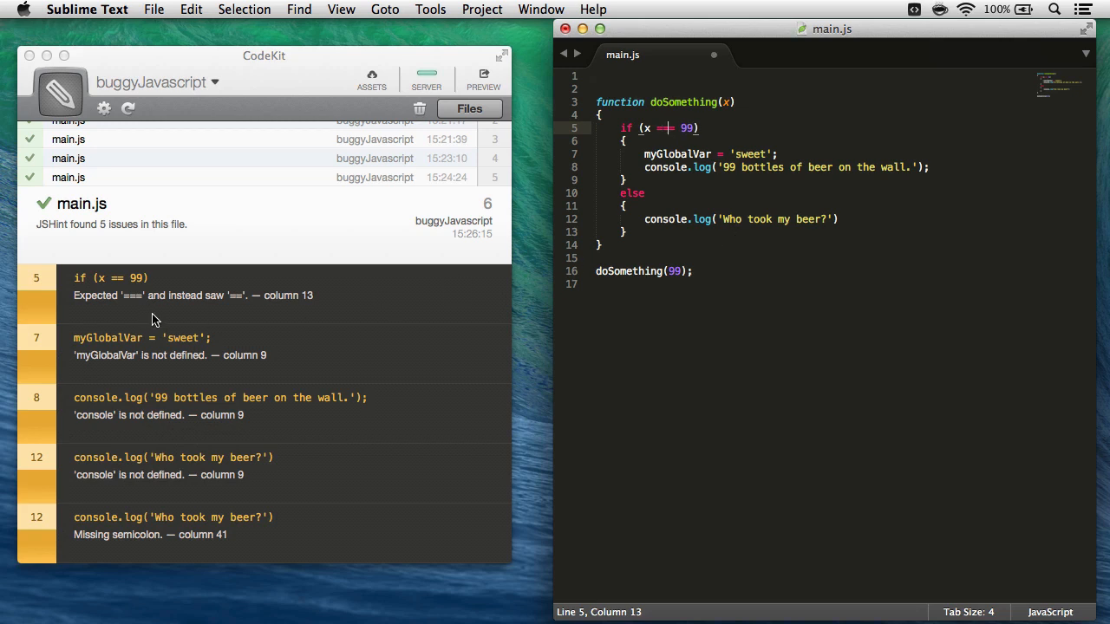
{"action": "mouse_move", "coordinate": [226, 520]}
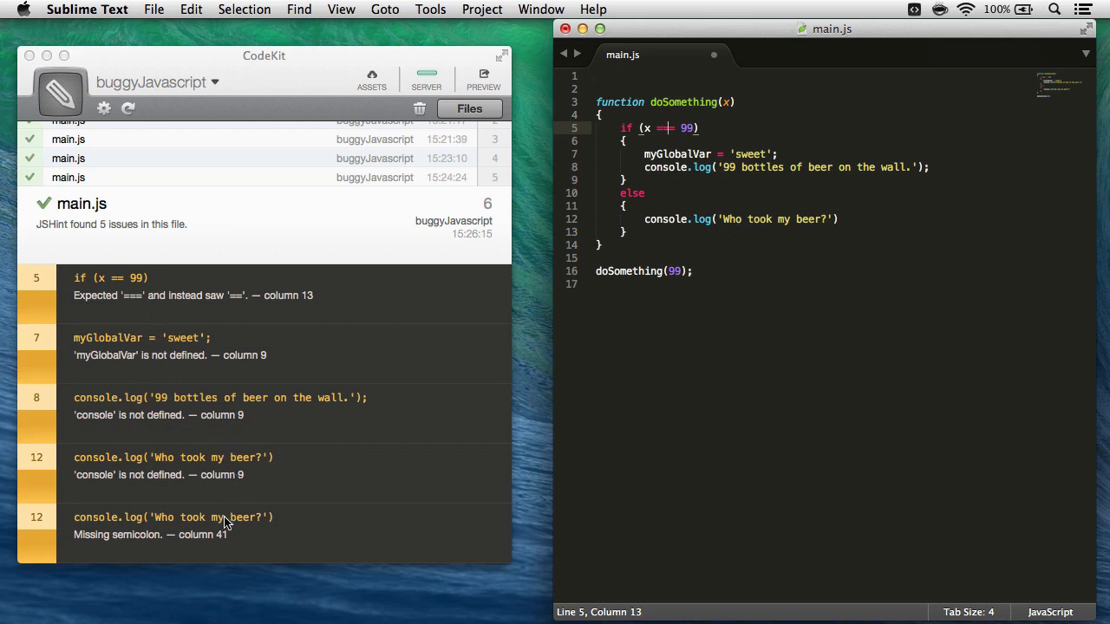
{"action": "mouse_move", "coordinate": [211, 536]}
{"action": "type", "text": ";"}
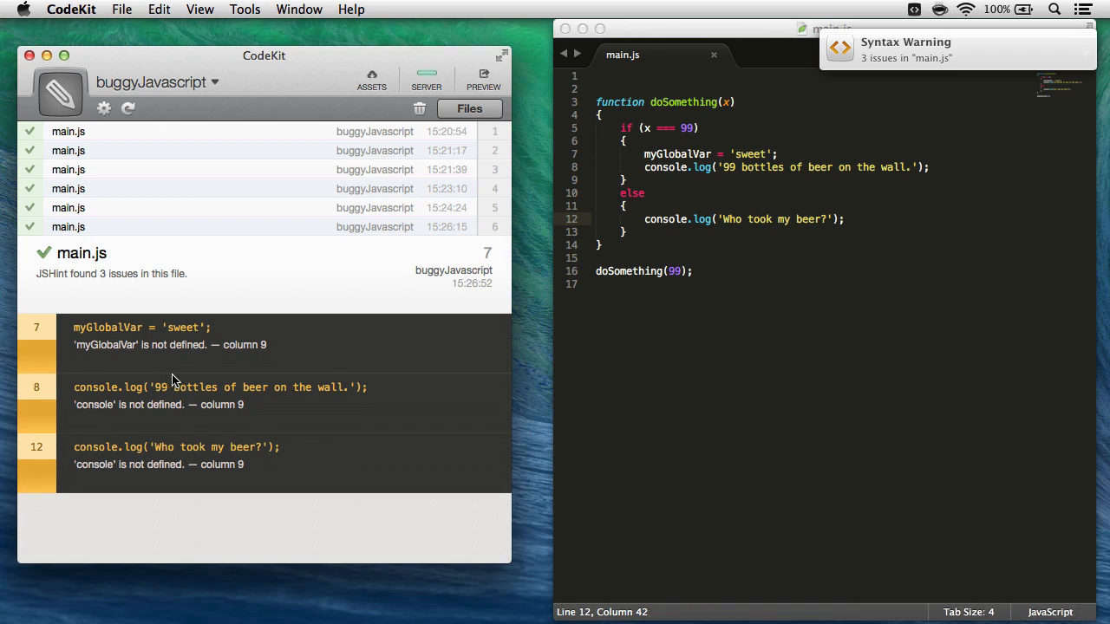
{"action": "mouse_move", "coordinate": [152, 403]}
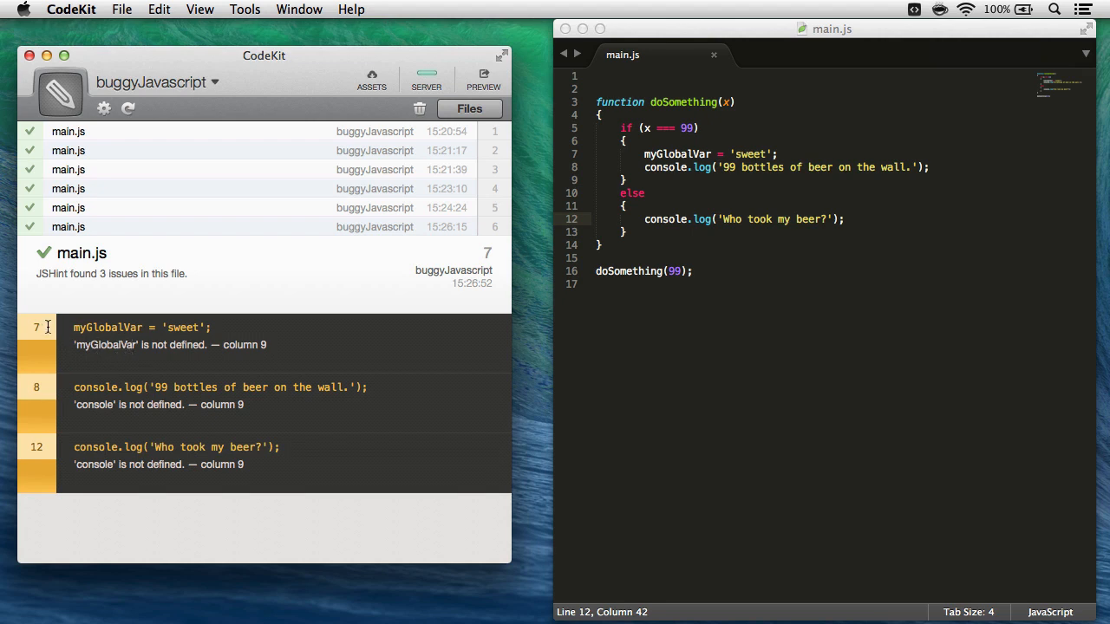
{"action": "mouse_move", "coordinate": [673, 163]}
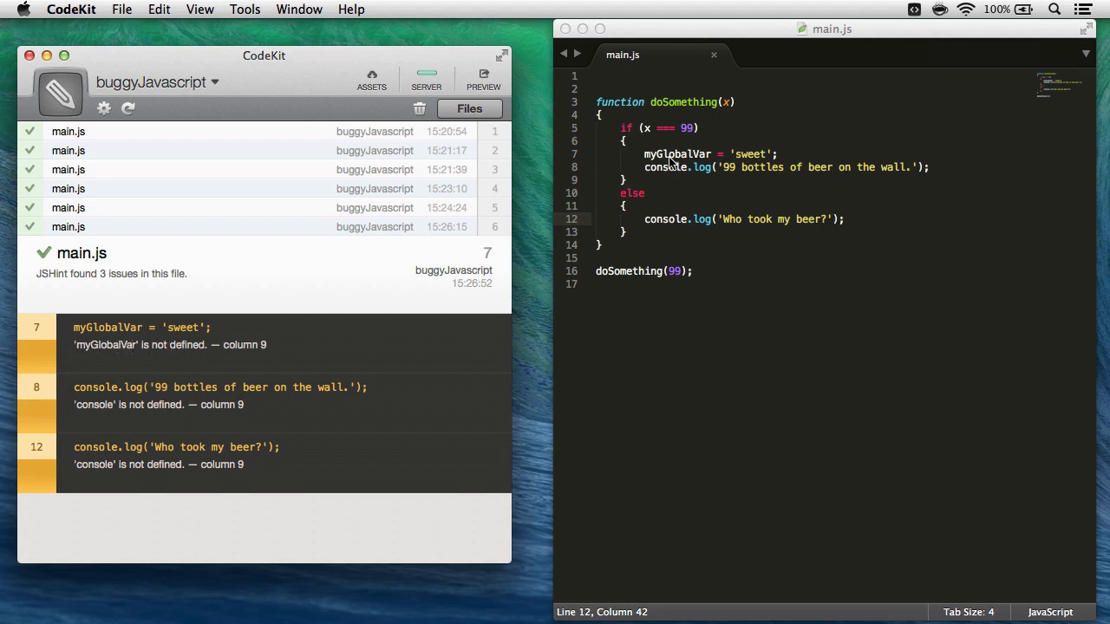
{"action": "mouse_move", "coordinate": [762, 163]}
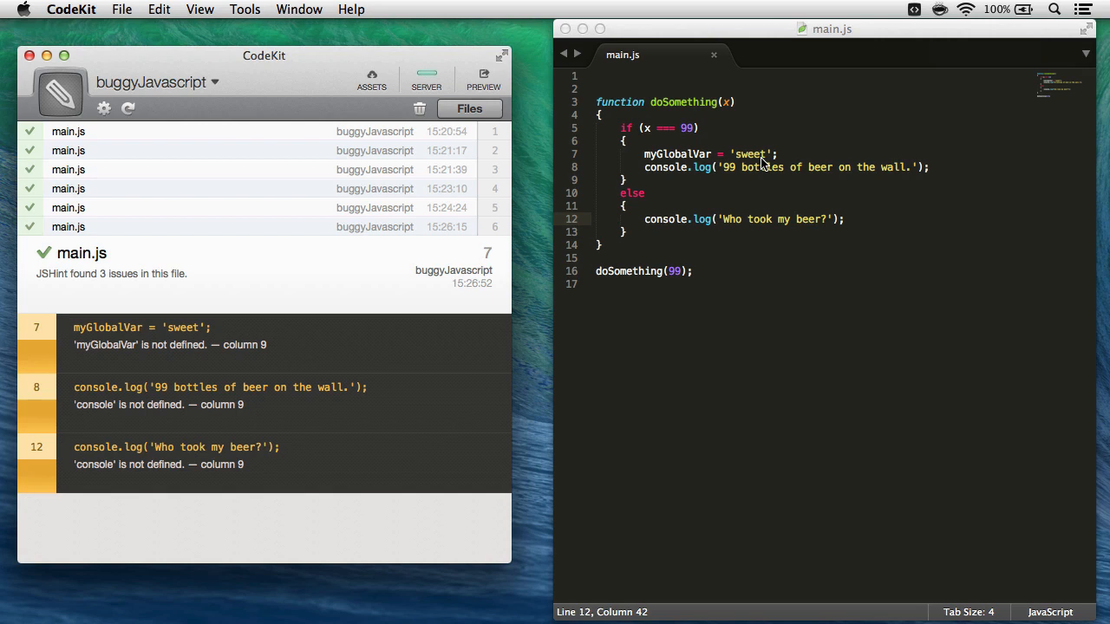
{"action": "mouse_move", "coordinate": [867, 59]}
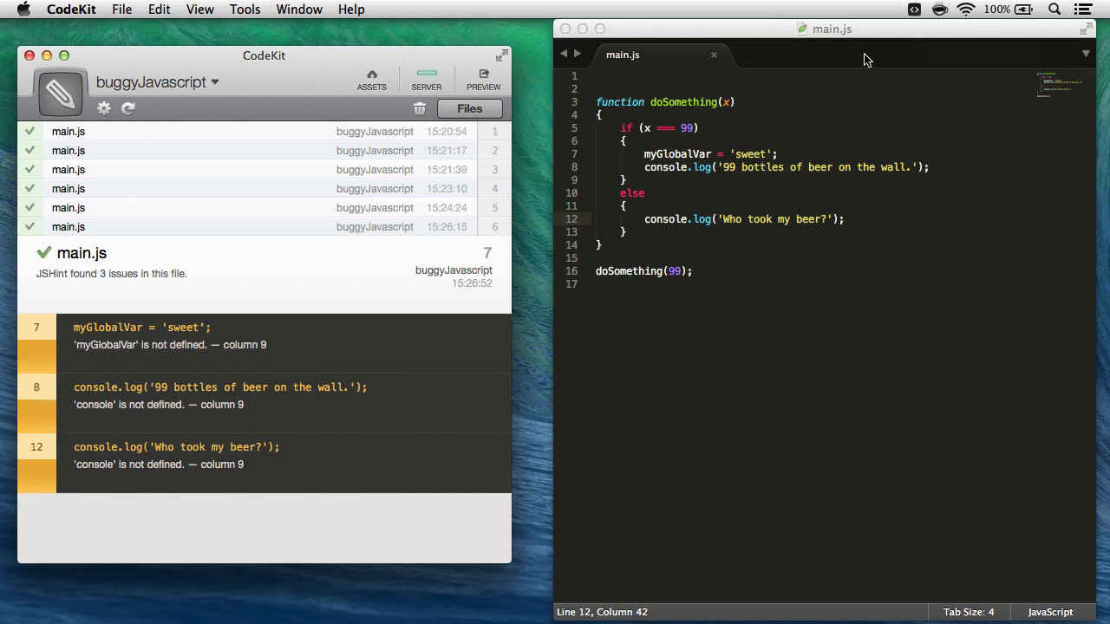
{"action": "mouse_move", "coordinate": [829, 71]}
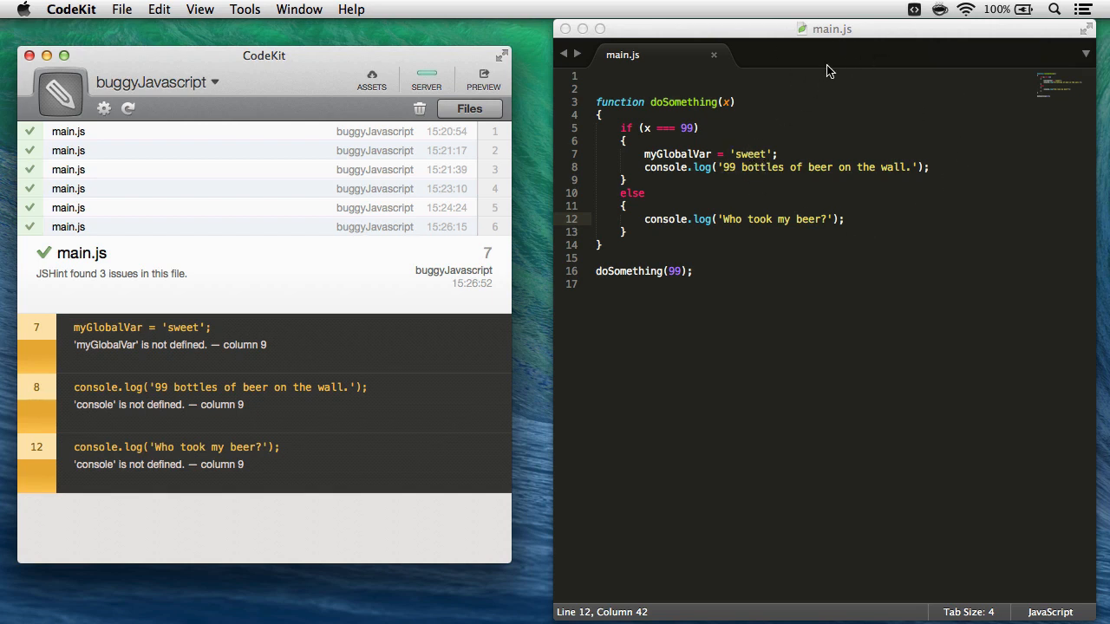
{"action": "mouse_move", "coordinate": [756, 211]}
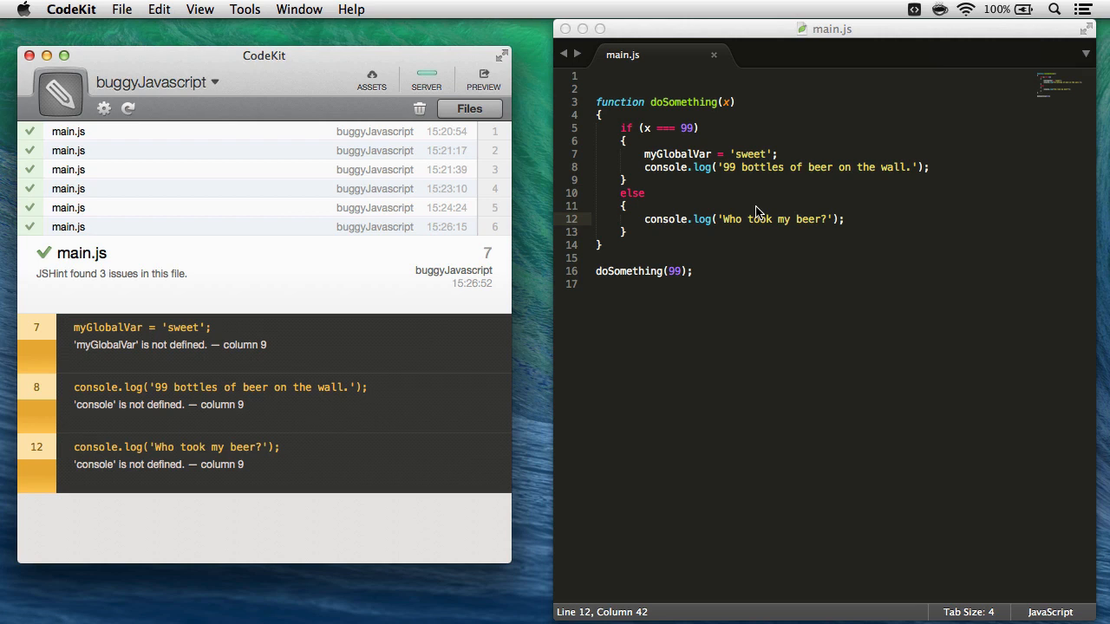
{"action": "mouse_move", "coordinate": [732, 328]}
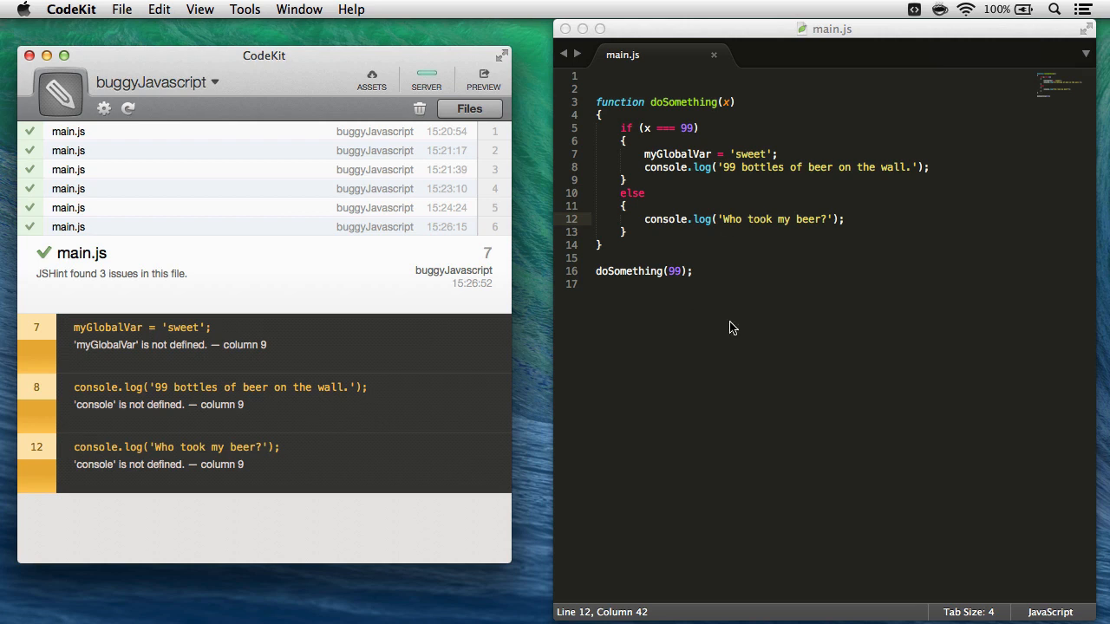
{"action": "mouse_move", "coordinate": [724, 314]}
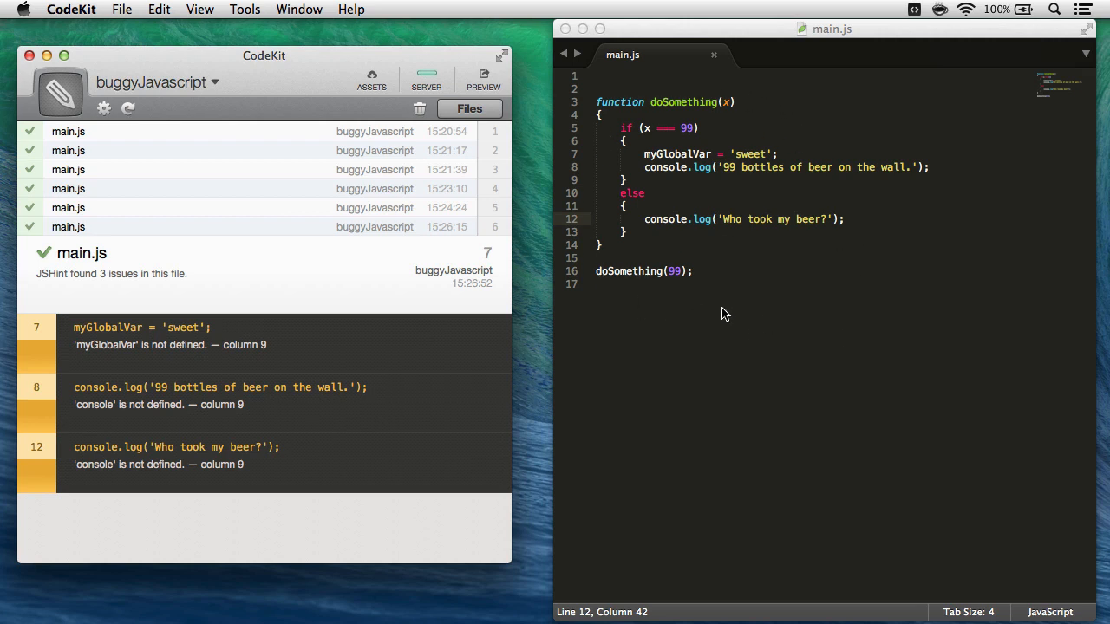
{"action": "mouse_move", "coordinate": [115, 410]}
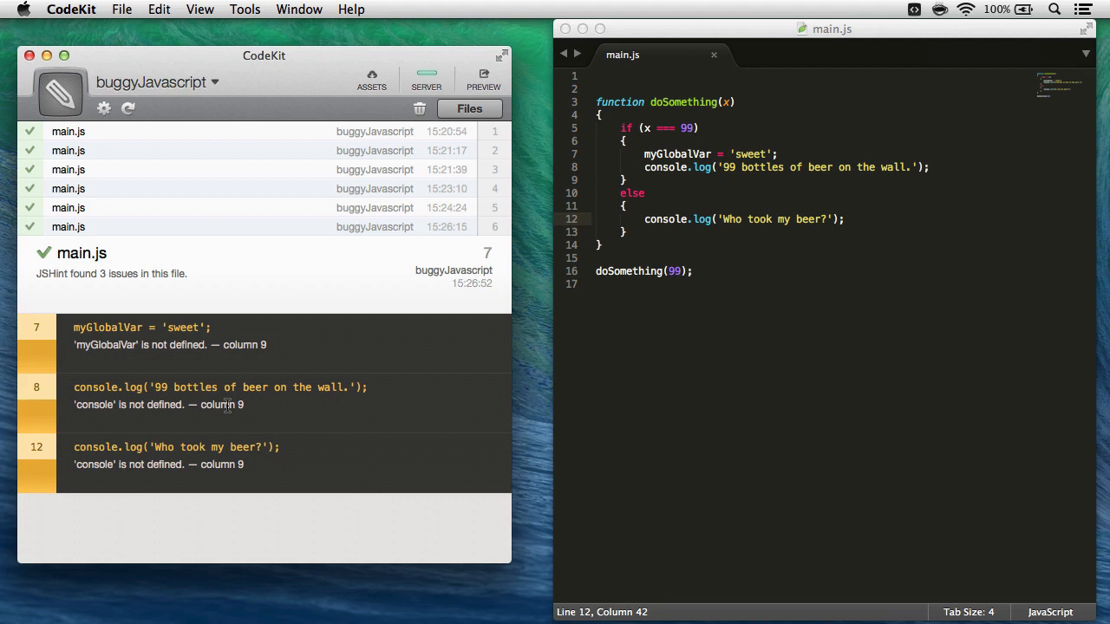
{"action": "mouse_move", "coordinate": [769, 196]}
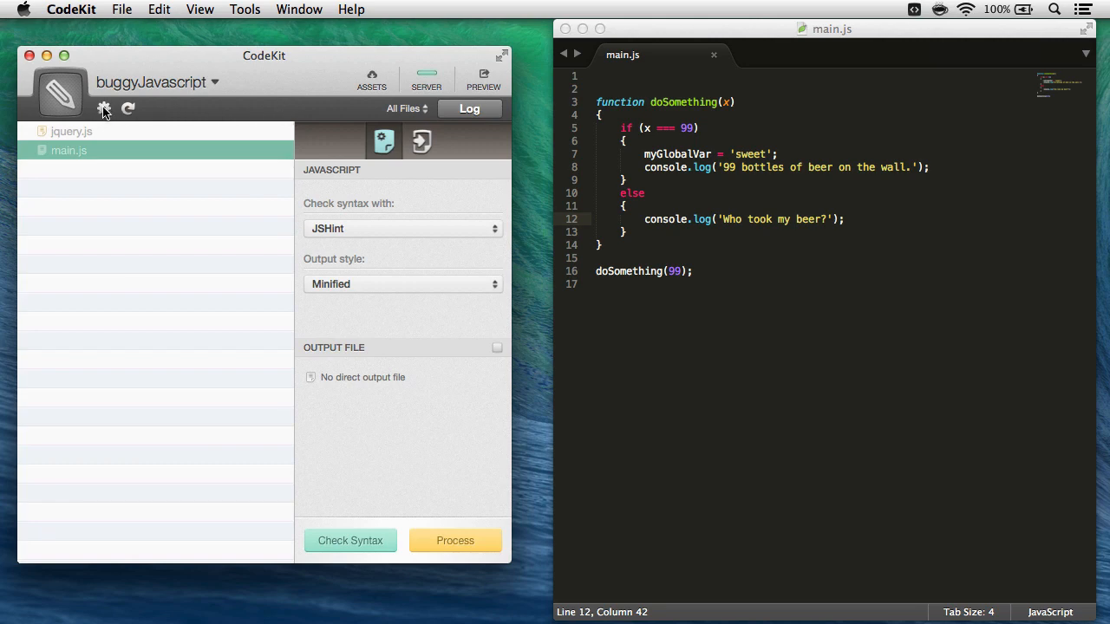
Add myGlobalVar to Custom Globals under Project Settings > Syntax Checkers
{"action": "left_click", "coordinate": [104, 107]}
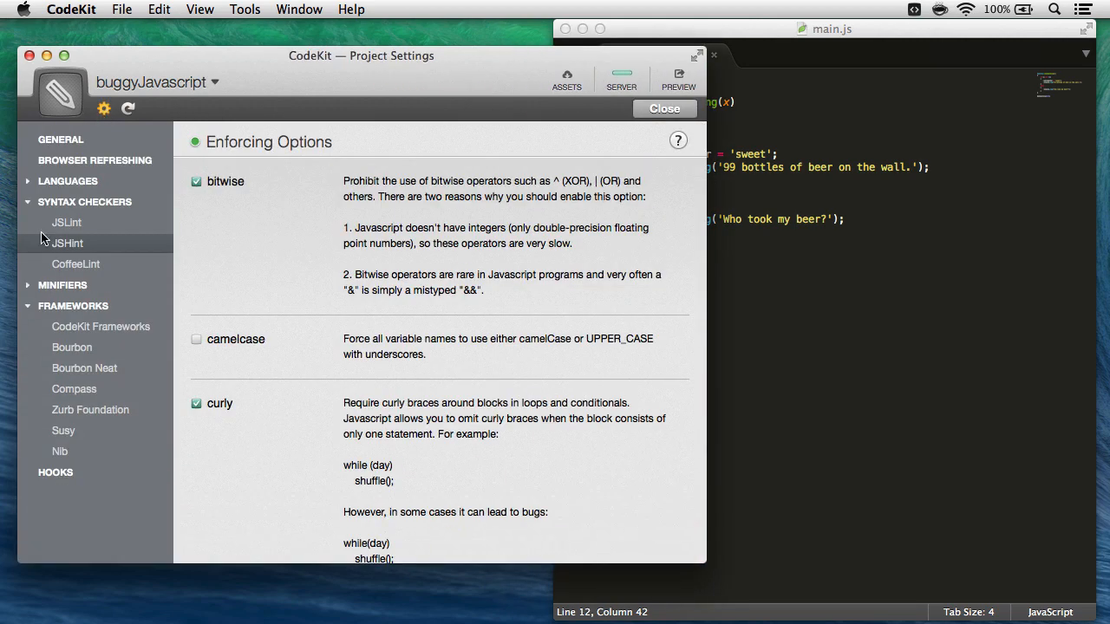
{"action": "left_click", "coordinate": [85, 201]}
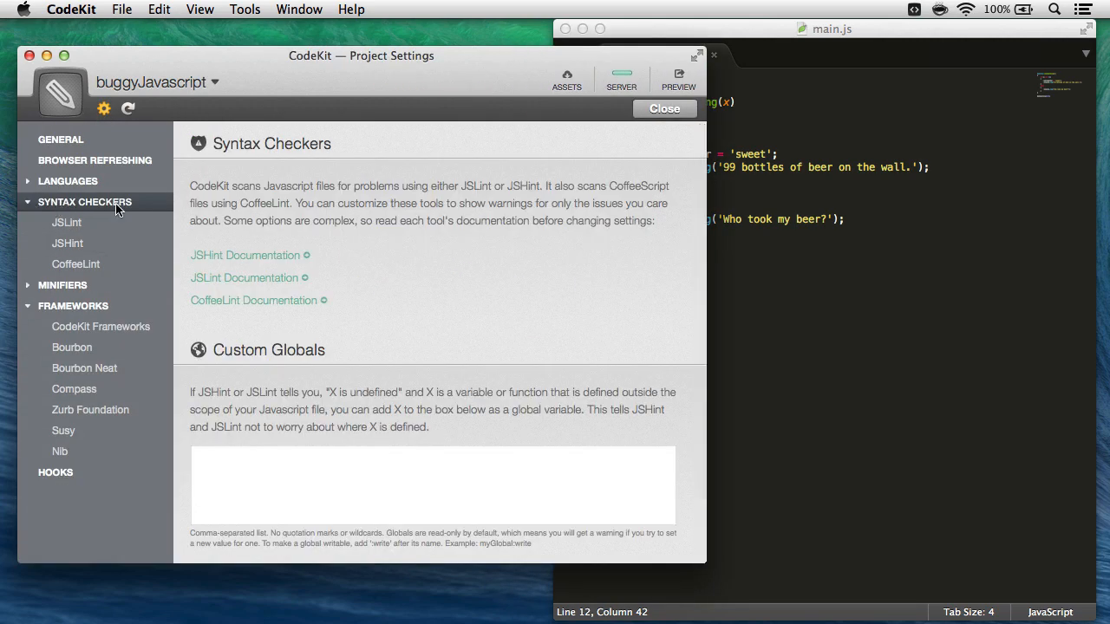
{"action": "mouse_move", "coordinate": [223, 399]}
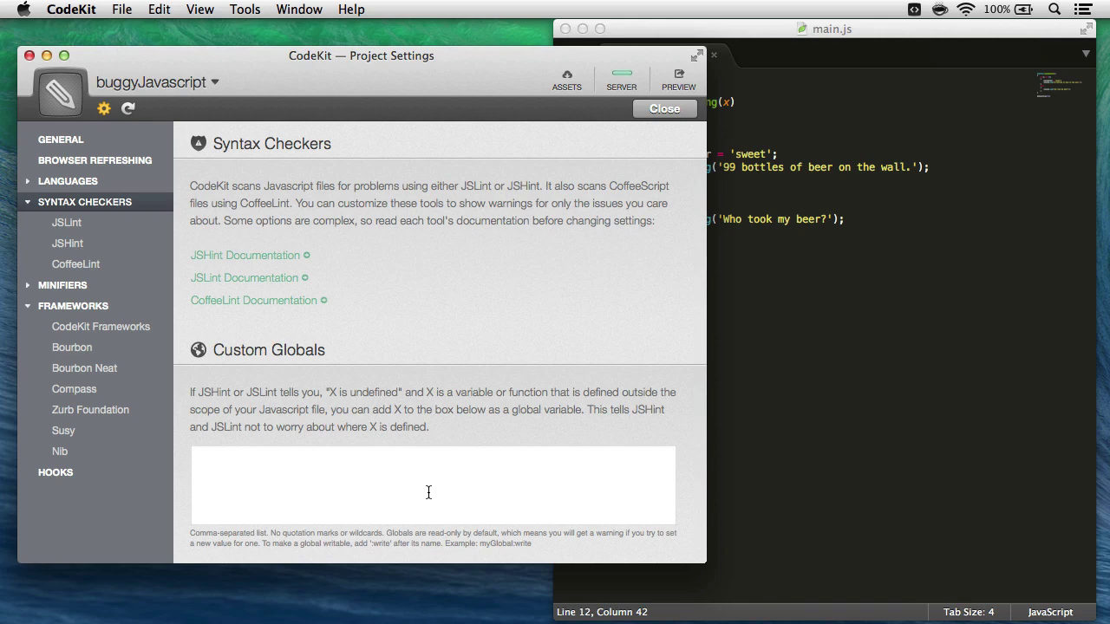
{"action": "type", "text": "m"}
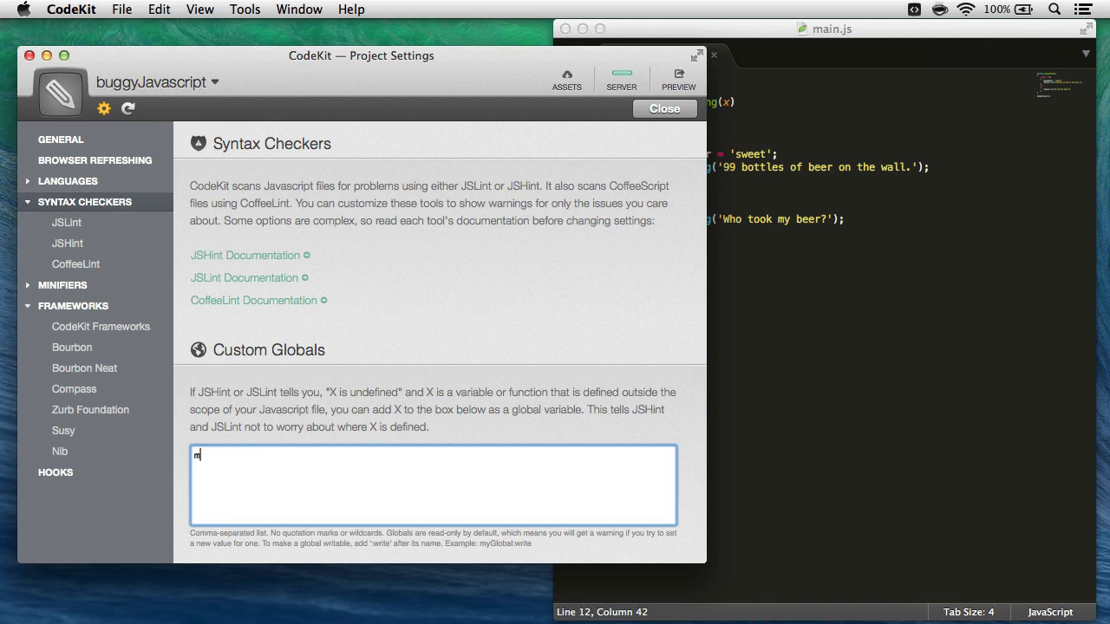
{"action": "type", "text": "yGlob"}
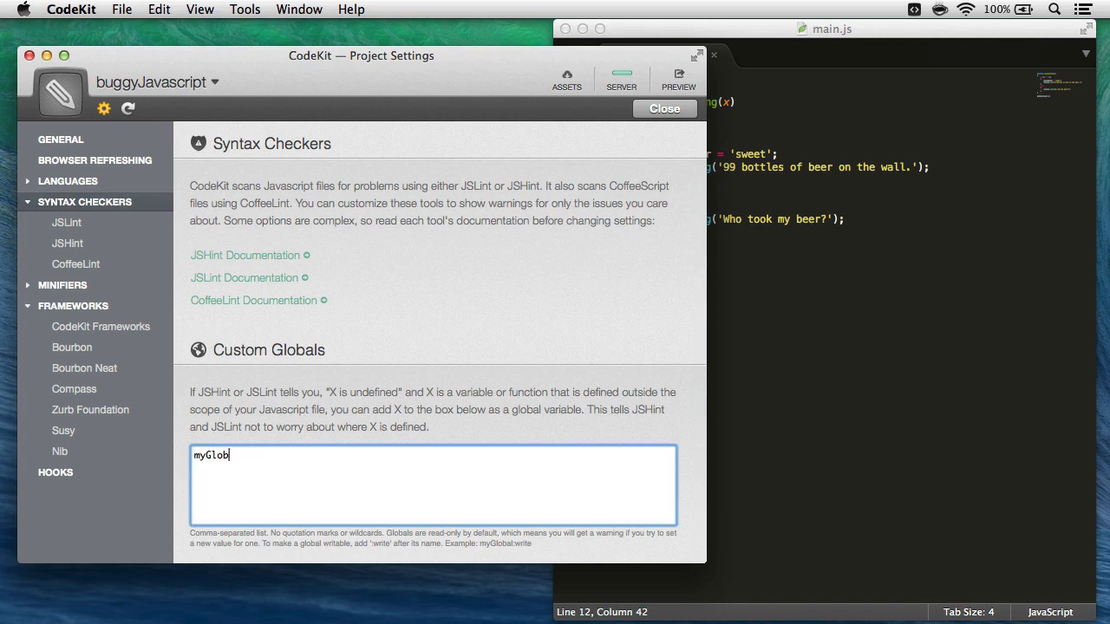
{"action": "type", "text": "alVar"}
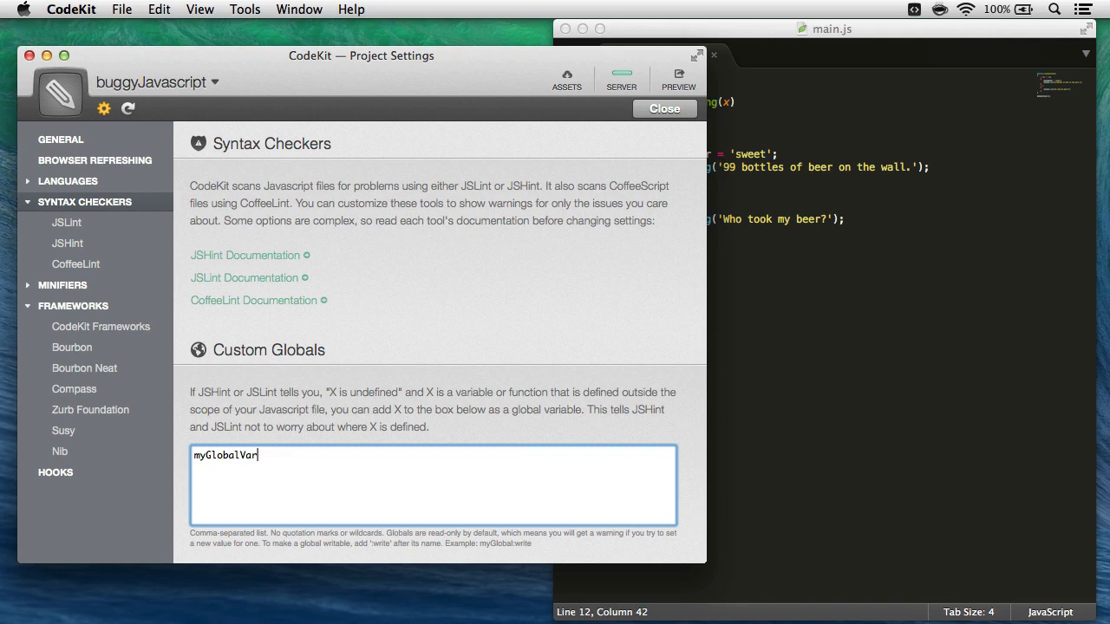
{"action": "mouse_move", "coordinate": [599, 312]}
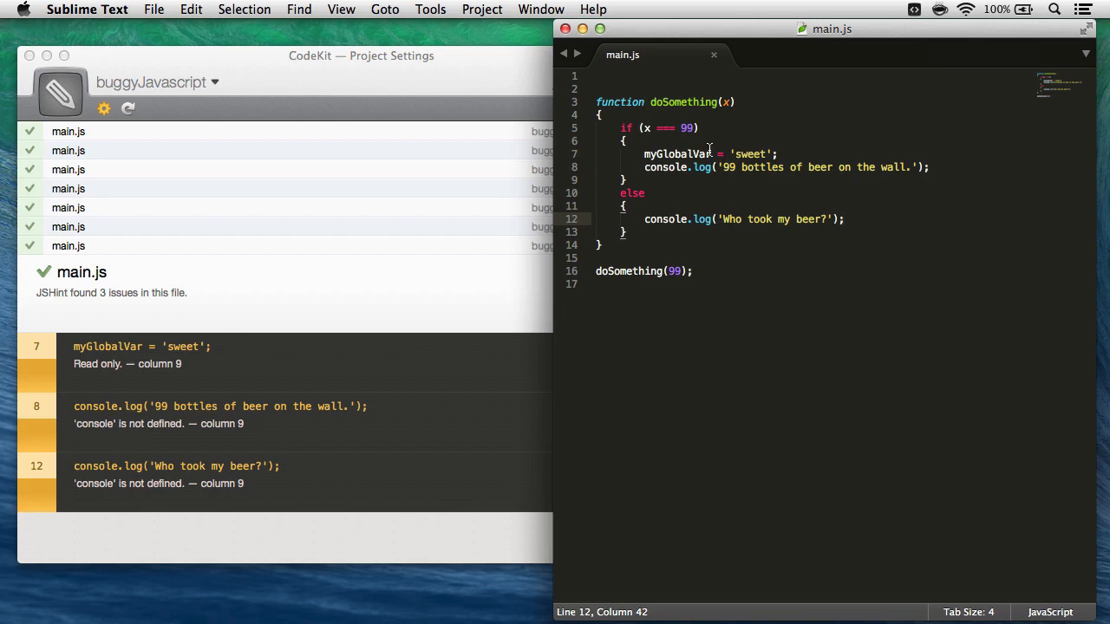
{"action": "left_click", "coordinate": [664, 108]}
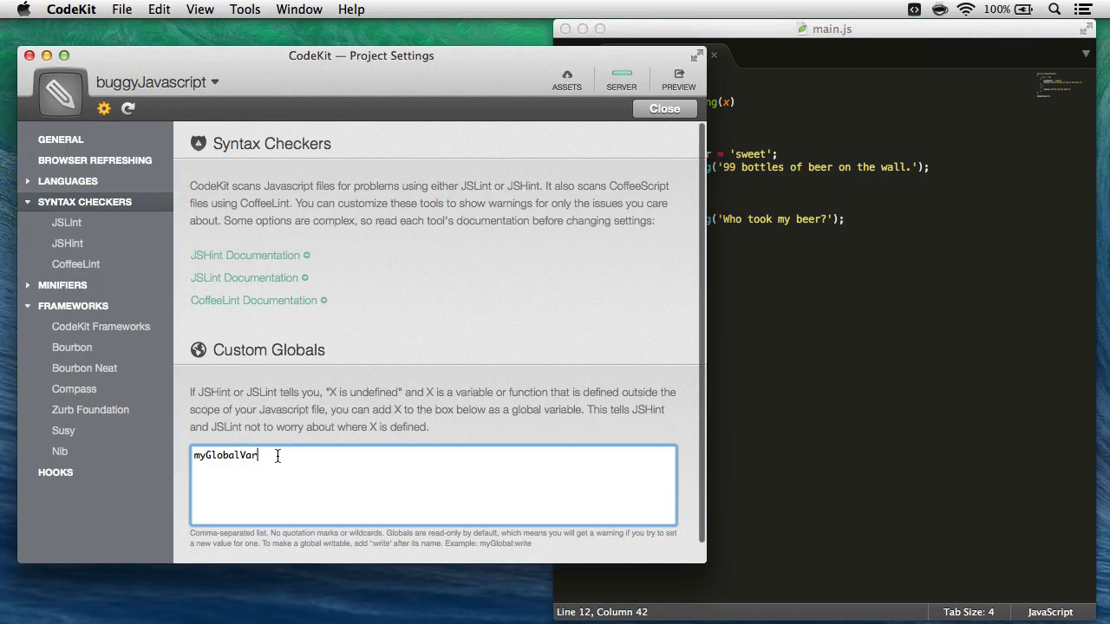
Change the custom global to myGlobalVar:write and recheck main.js
{"action": "type", "text": ":write"}
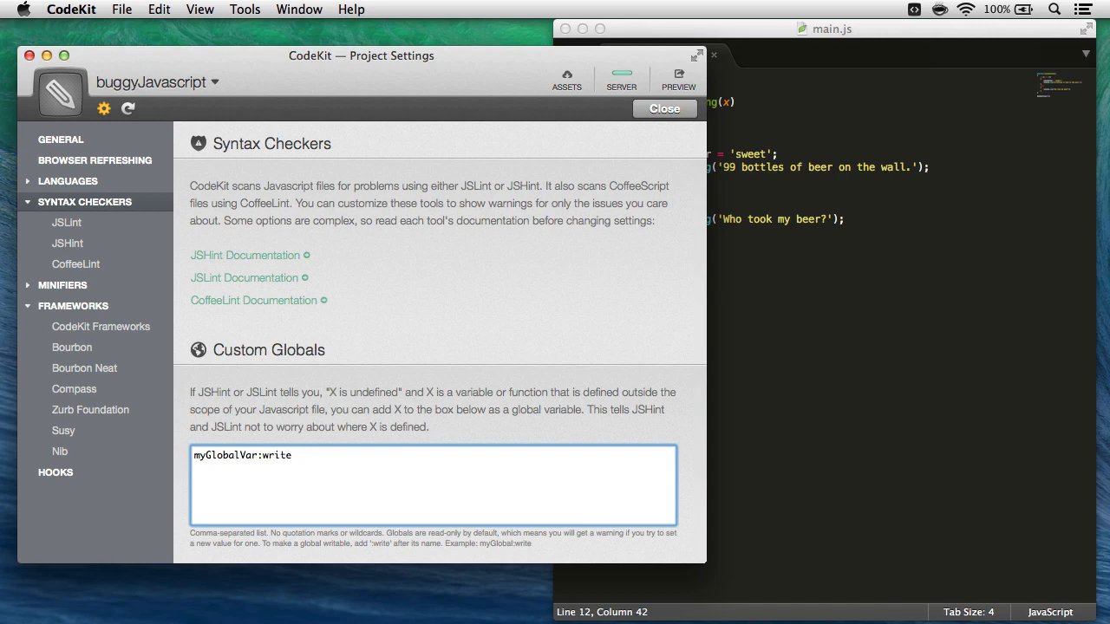
{"action": "left_click", "coordinate": [293, 454]}
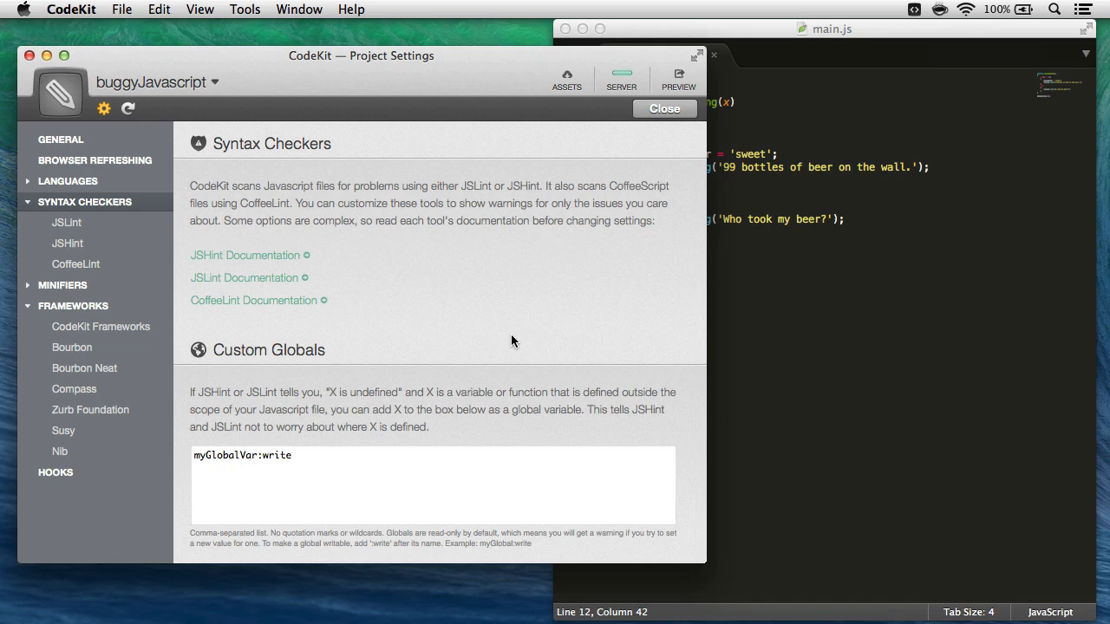
{"action": "left_click", "coordinate": [934, 291]}
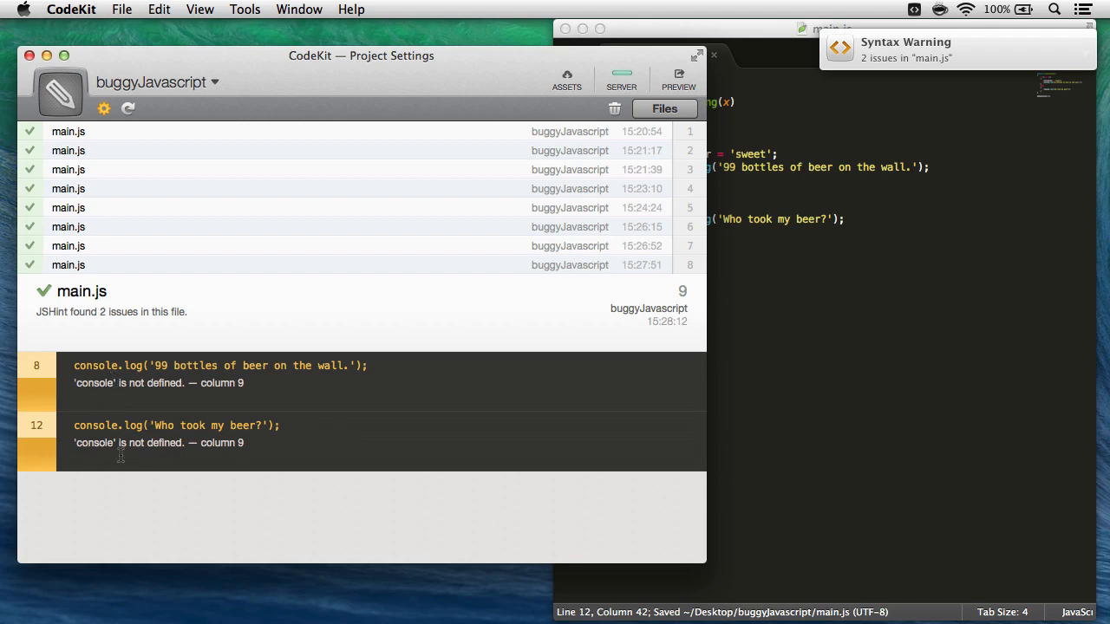
{"action": "left_click", "coordinate": [105, 107]}
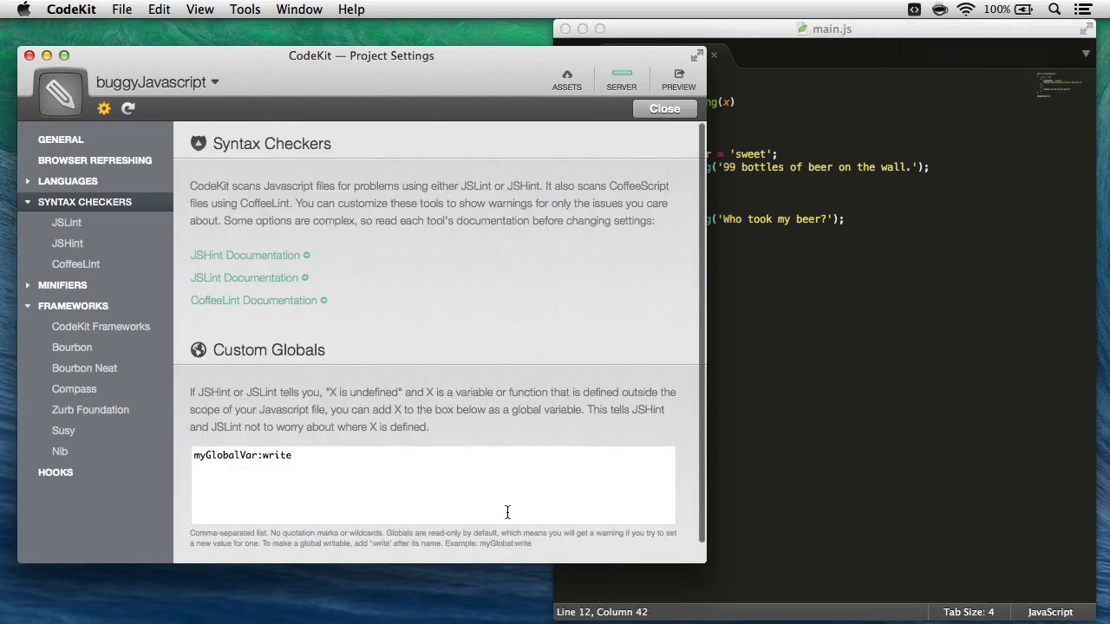
{"action": "mouse_move", "coordinate": [602, 489]}
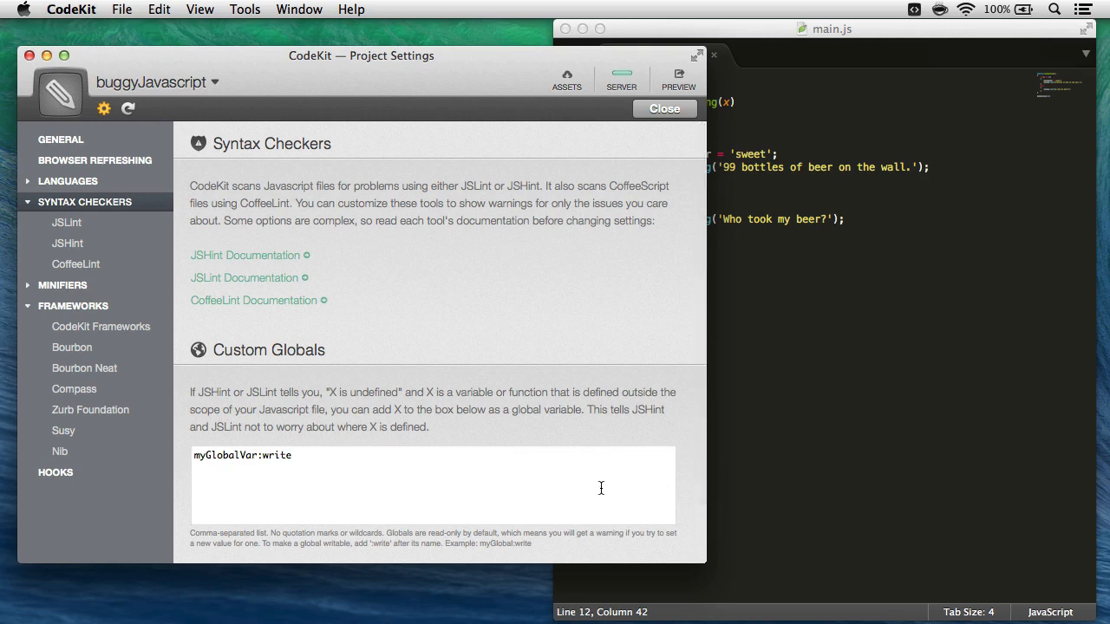
{"action": "mouse_move", "coordinate": [315, 336]}
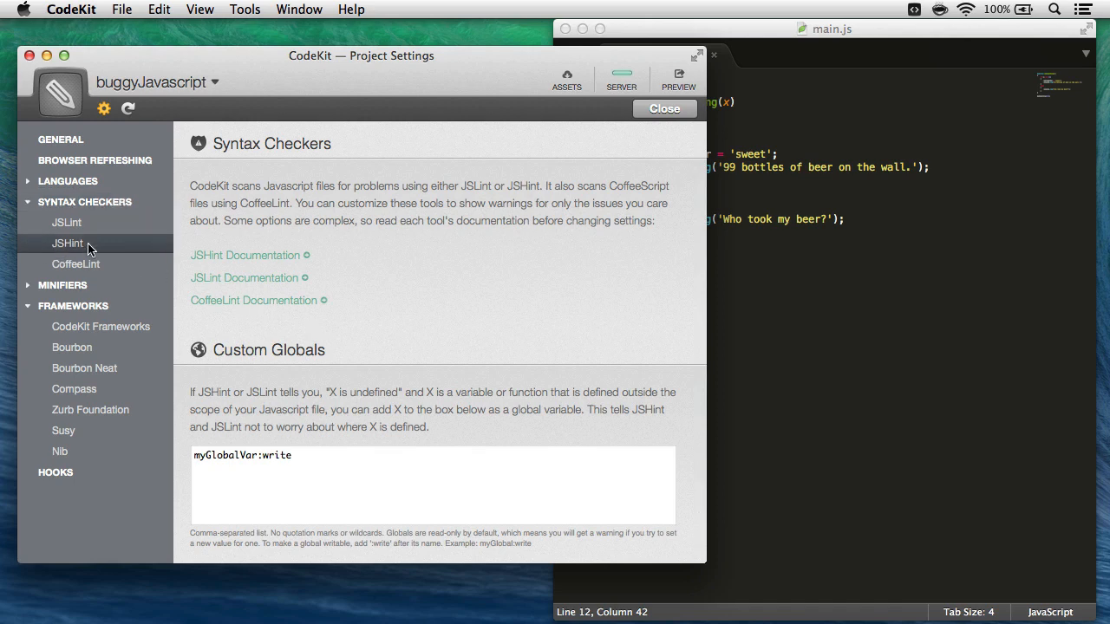
Tick the devel environment in JSHint's options and close Project Settings
{"action": "left_click", "coordinate": [68, 243]}
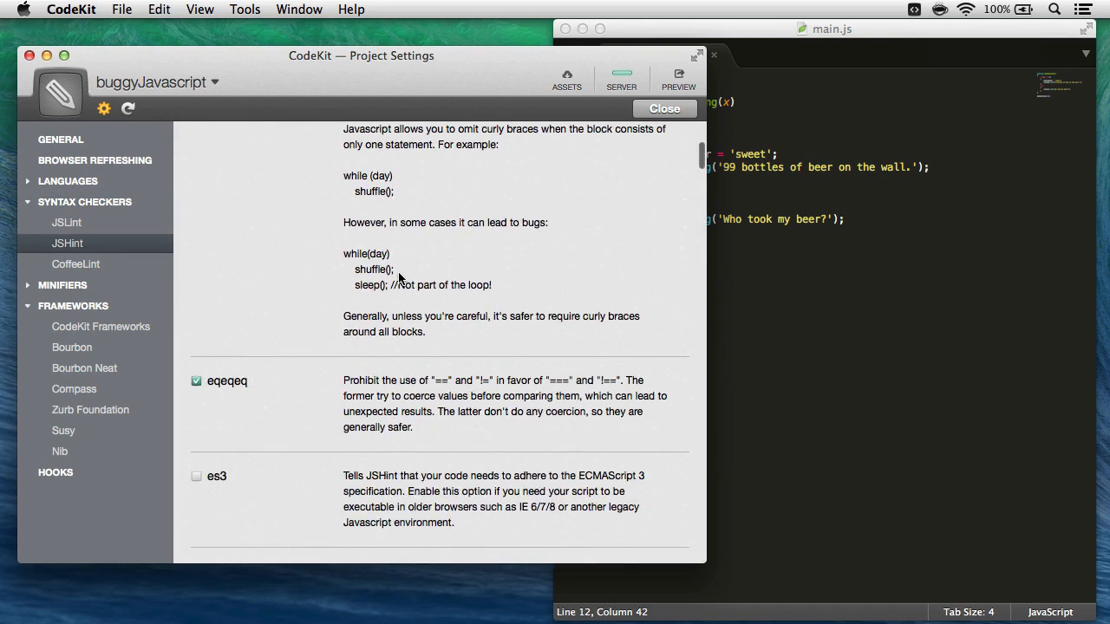
{"action": "scroll", "scroll_direction": "down", "scroll_amount": 3}
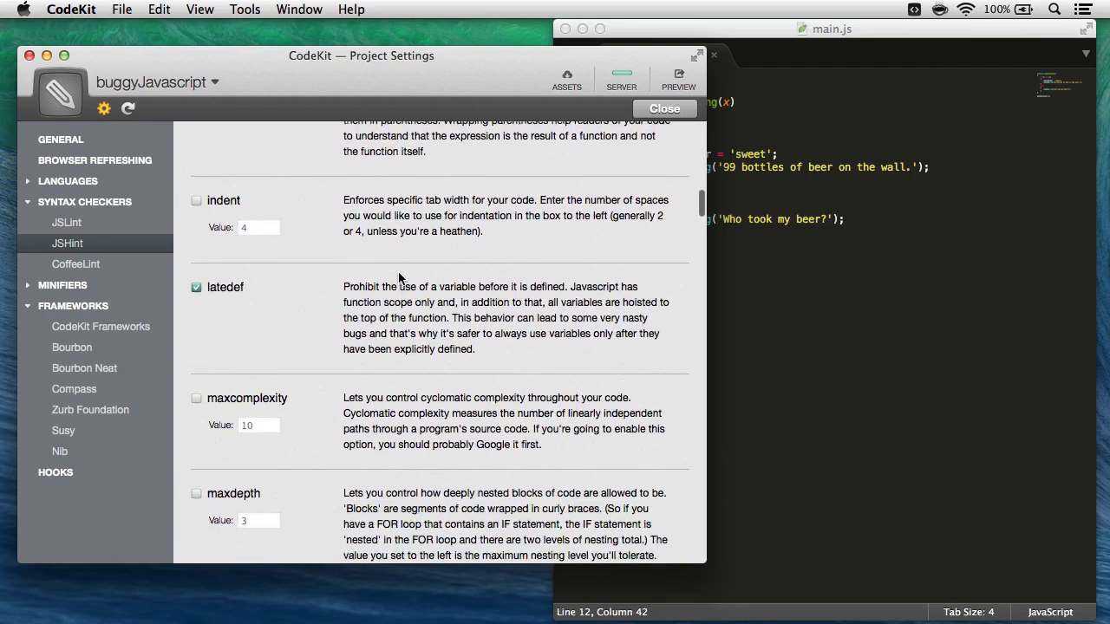
{"action": "scroll", "scroll_direction": "down", "scroll_amount": 3}
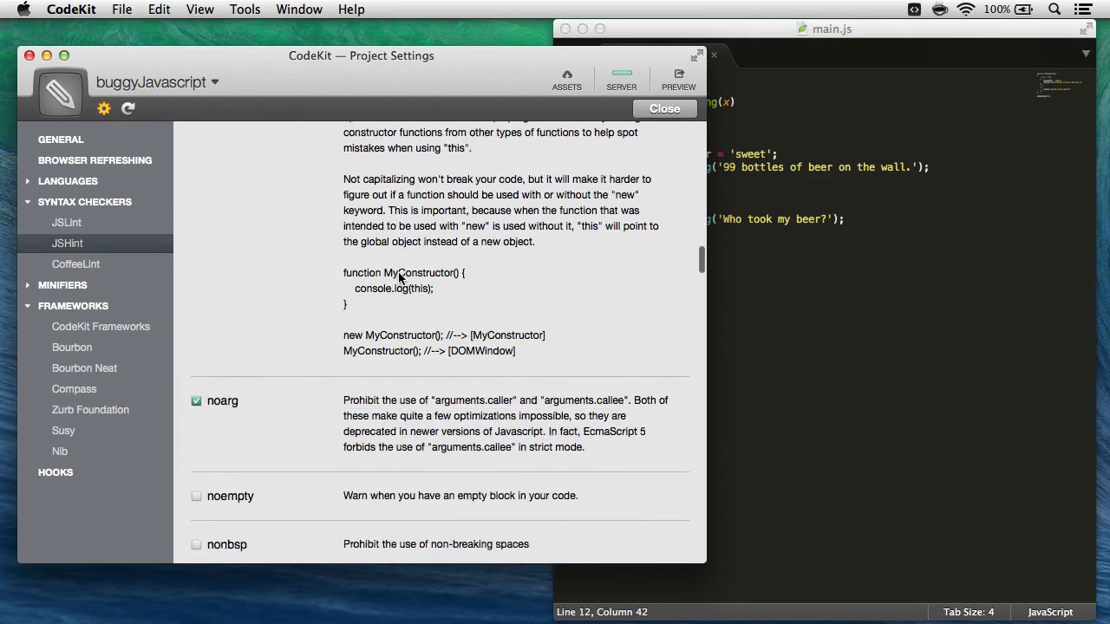
{"action": "scroll", "scroll_direction": "down", "scroll_amount": 3}
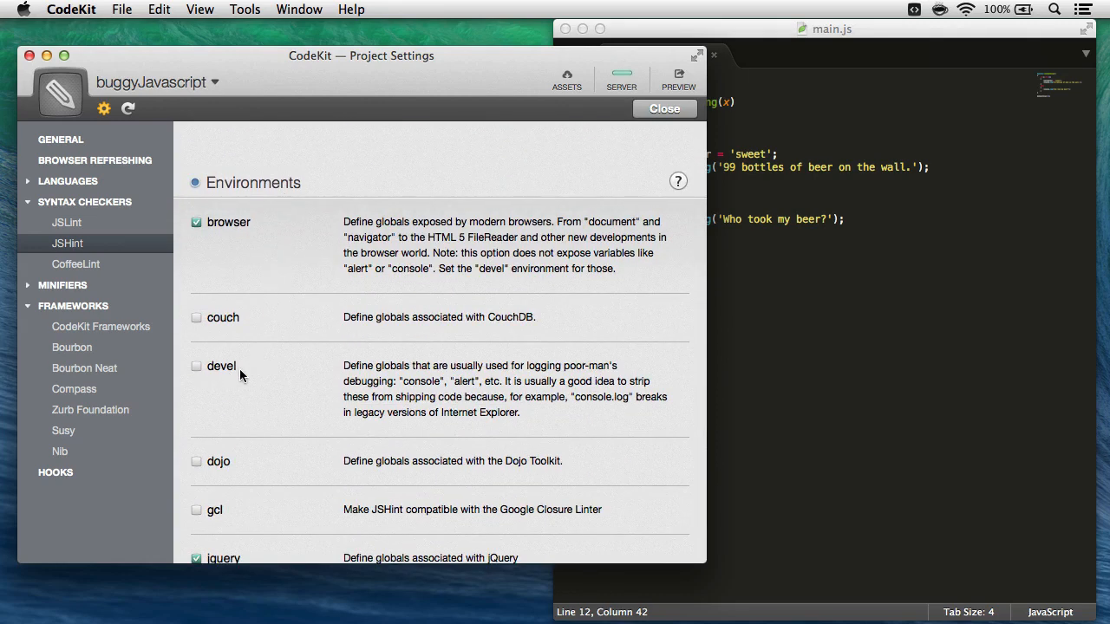
{"action": "left_click", "coordinate": [196, 366]}
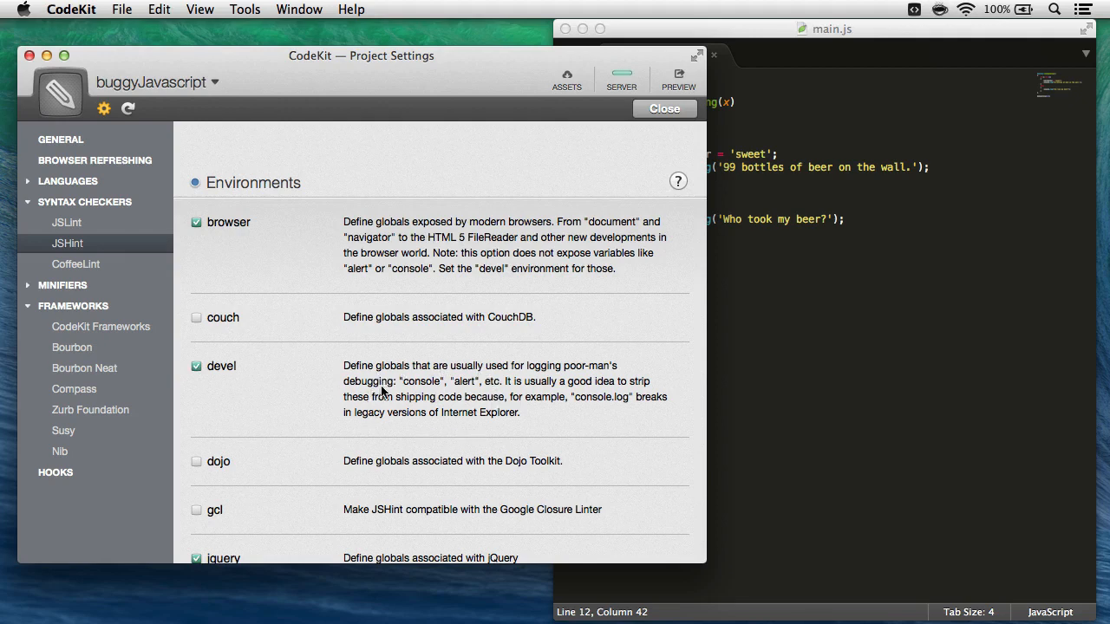
{"action": "mouse_move", "coordinate": [482, 389]}
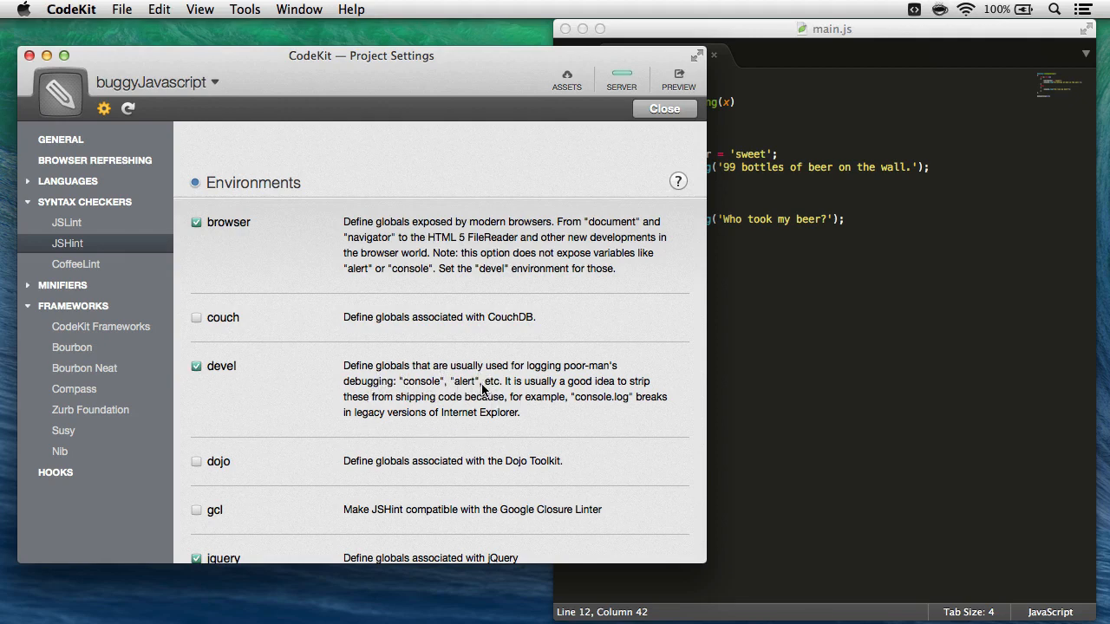
{"action": "mouse_move", "coordinate": [669, 201]}
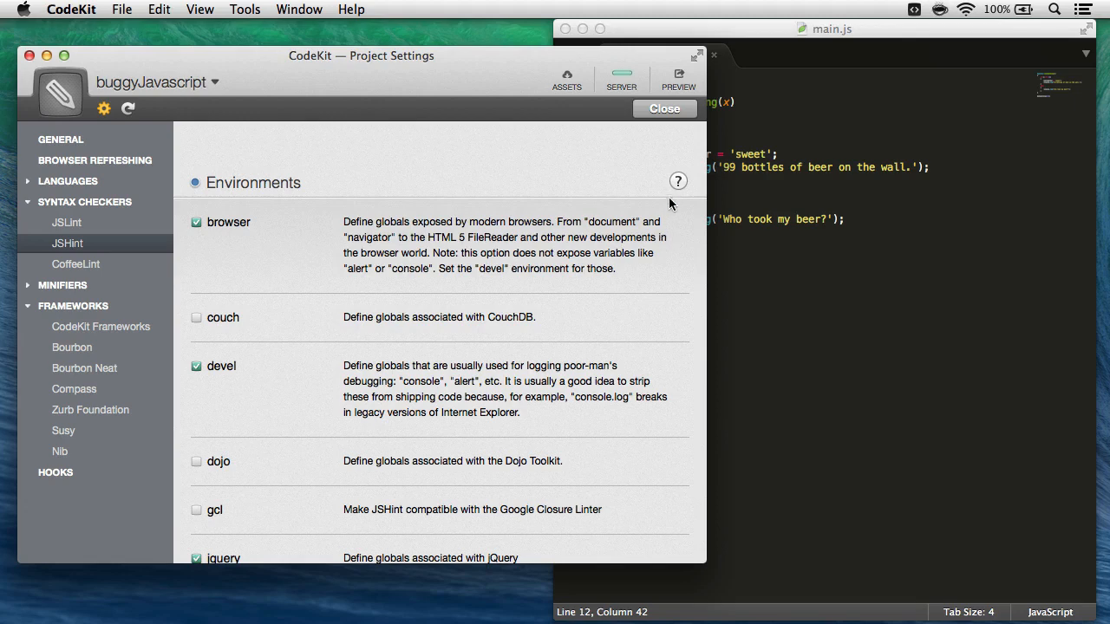
{"action": "left_click", "coordinate": [665, 108]}
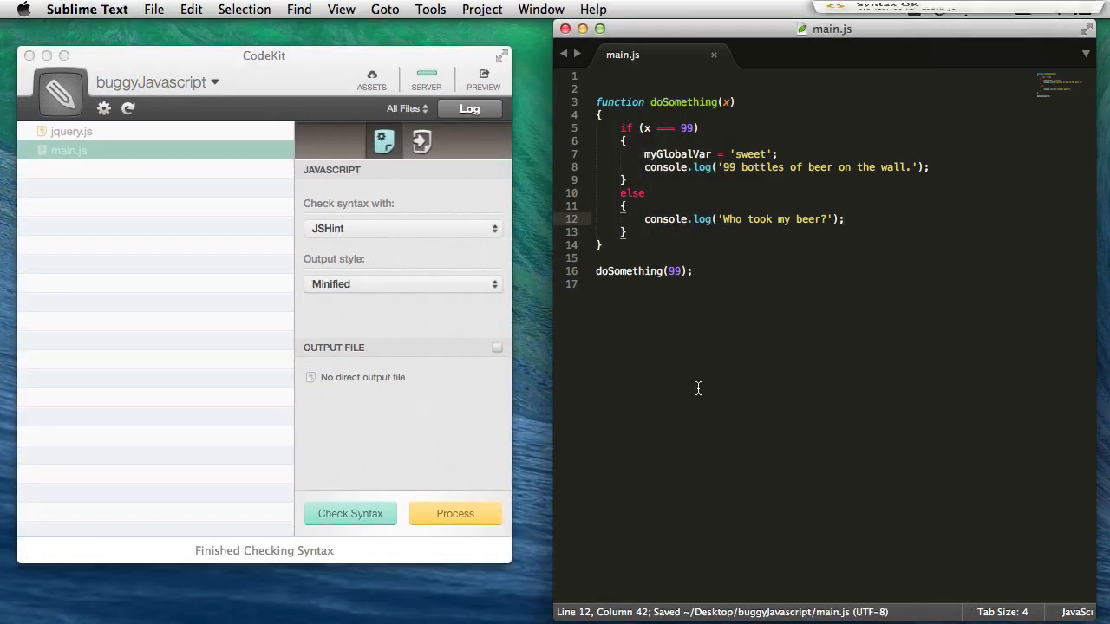
Recheck main.js to get Syntax OK, then return to the top of the file
{"action": "left_click", "coordinate": [350, 513]}
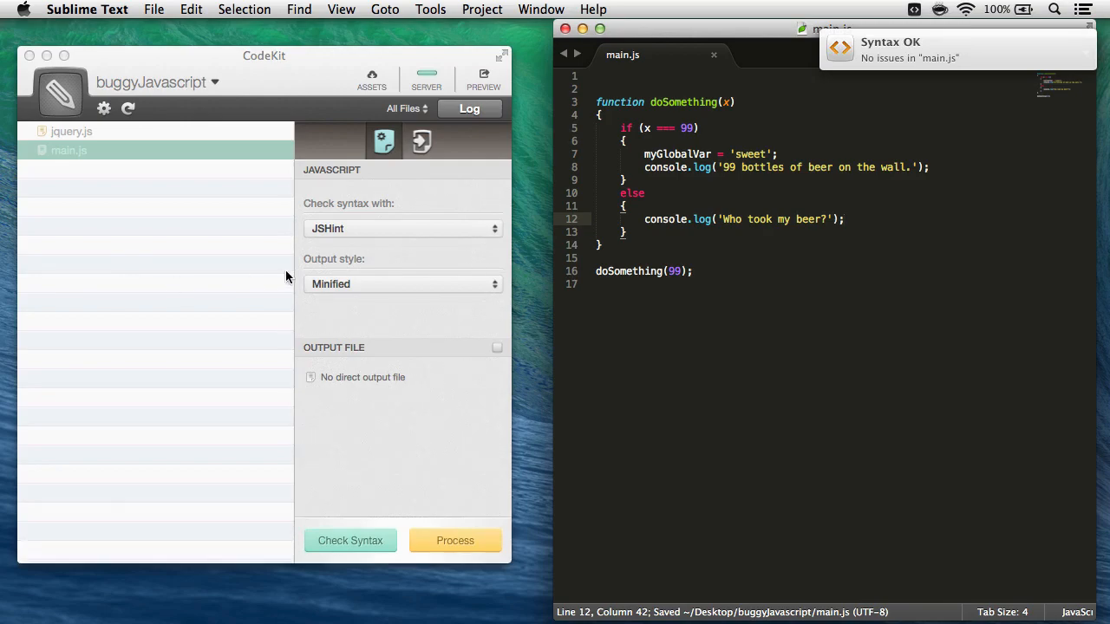
{"action": "left_click", "coordinate": [468, 107]}
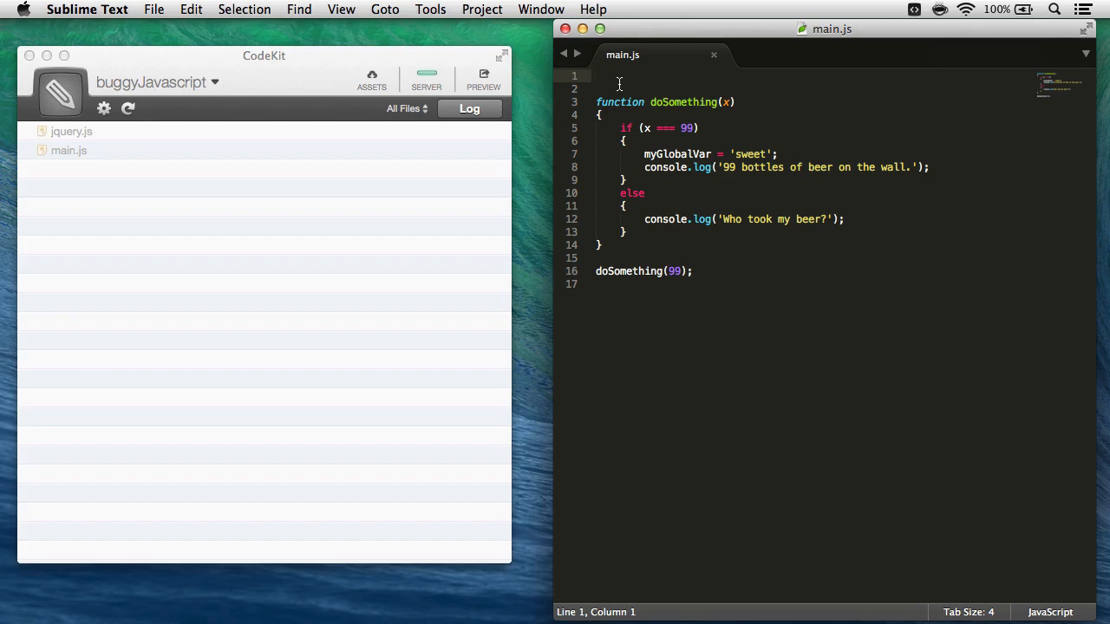
{"action": "type", "text": "// @"}
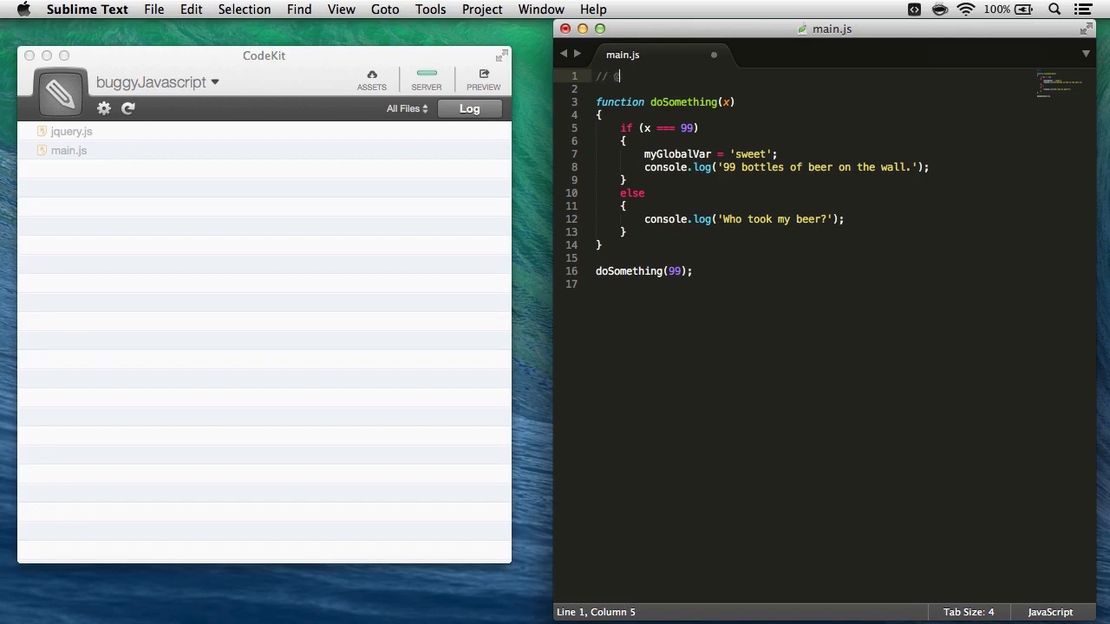
{"action": "type", "text": "@codekit-prep"}
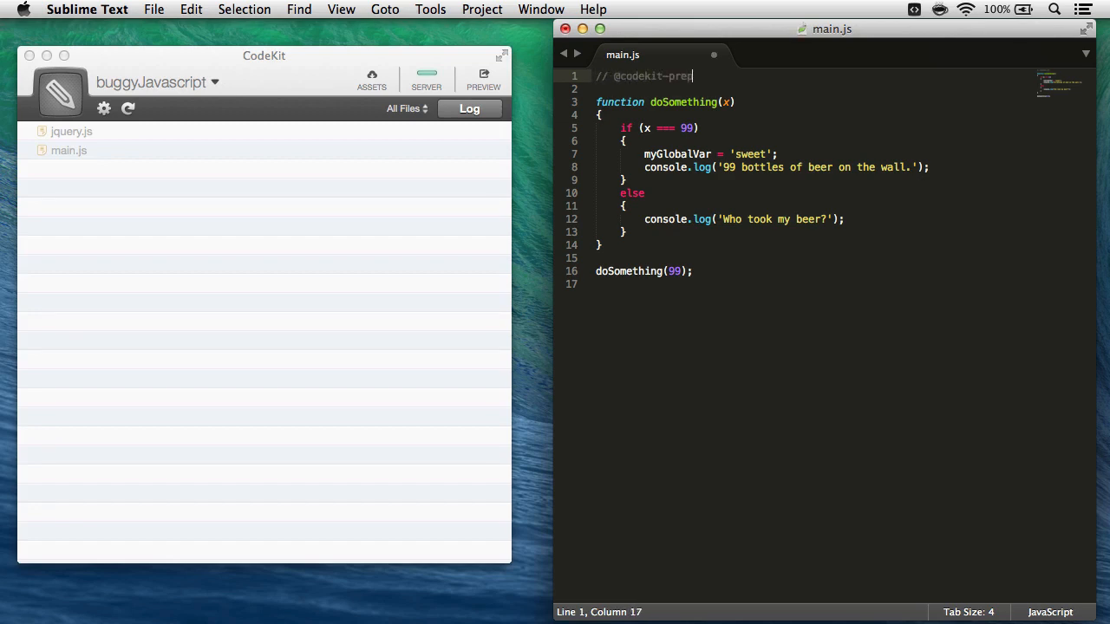
{"action": "type", "text": "end ''"}
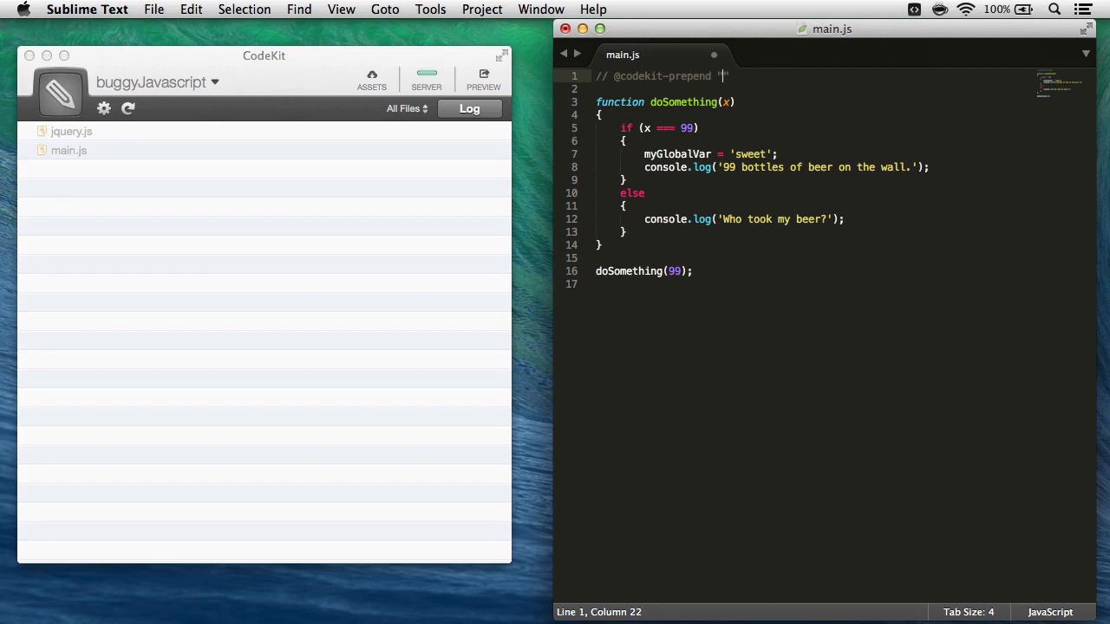
{"action": "type", "text": "jquery.js"}
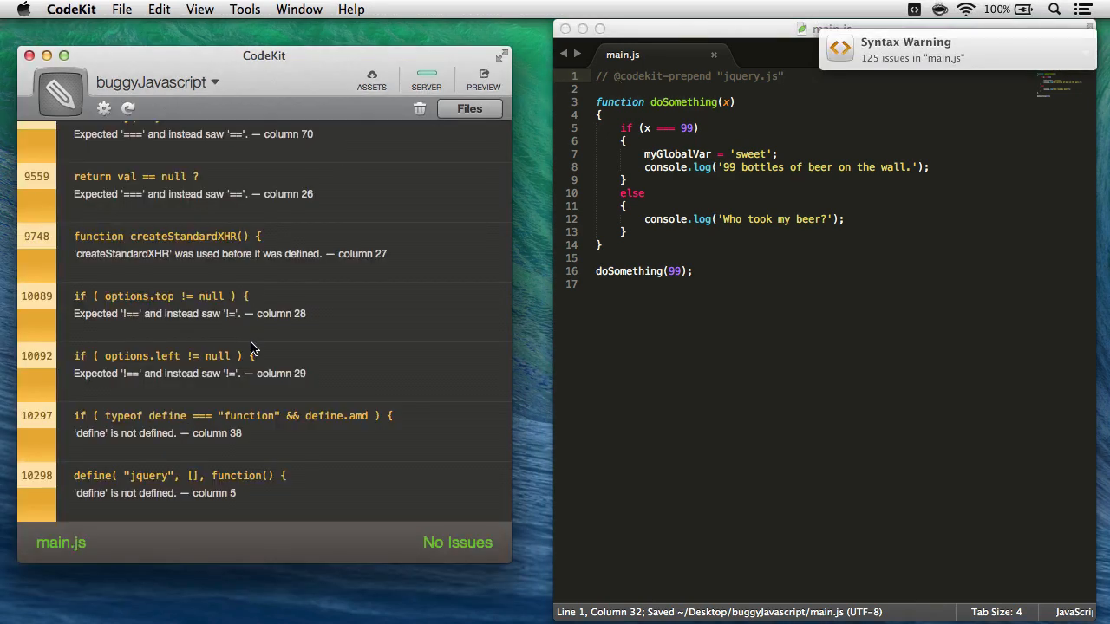
Collapse the jquery.js header so its 125 warnings are hidden
{"action": "scroll", "scroll_direction": "up", "scroll_amount": 3}
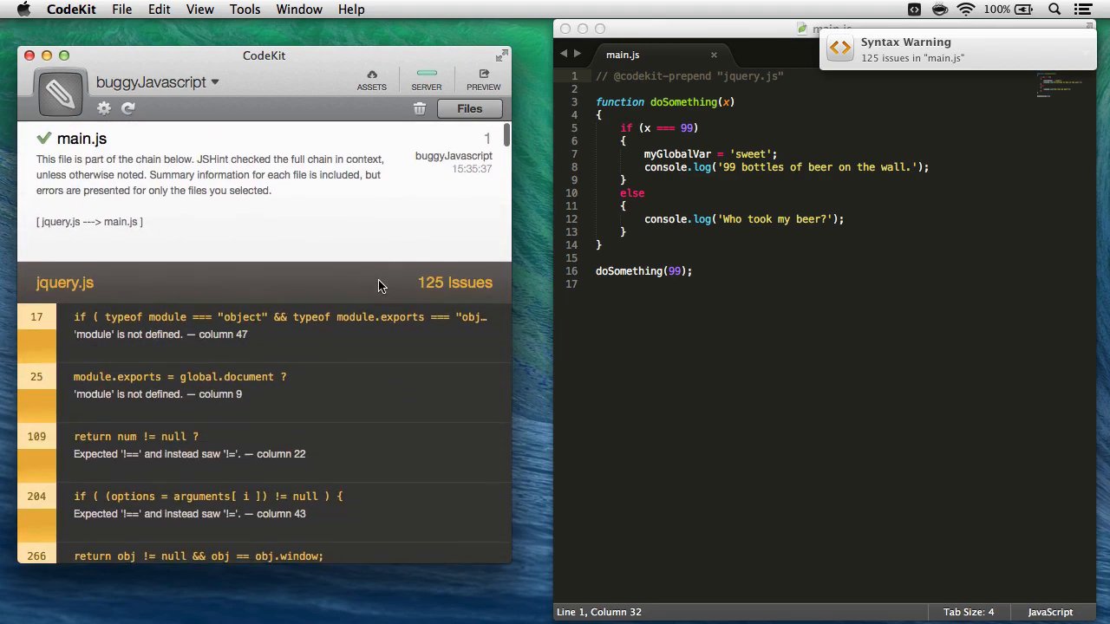
{"action": "mouse_move", "coordinate": [441, 295]}
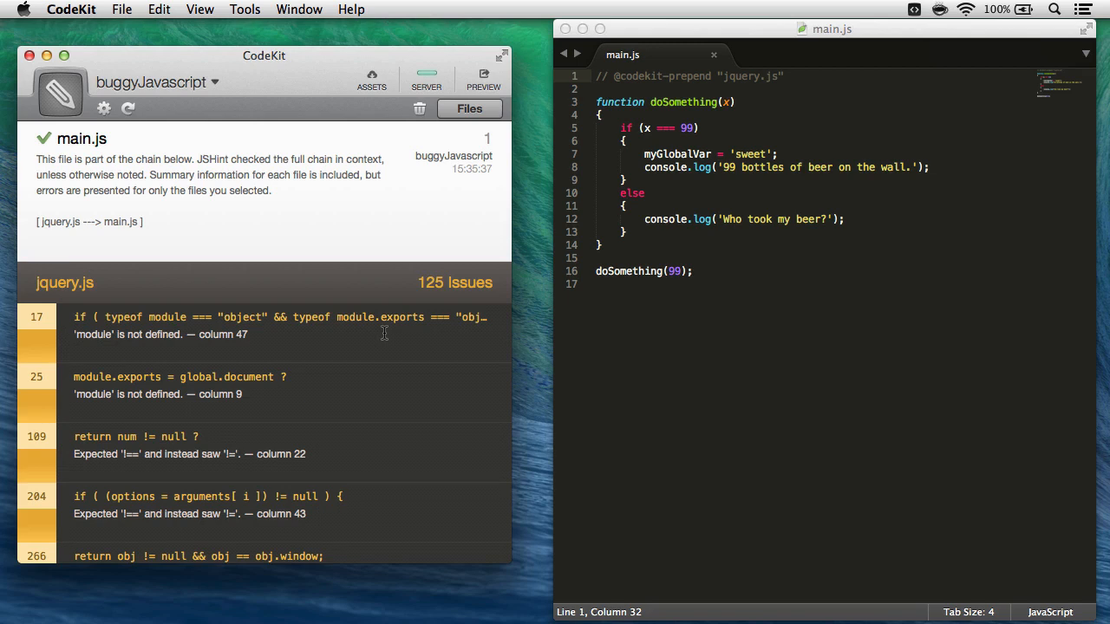
{"action": "mouse_move", "coordinate": [38, 286]}
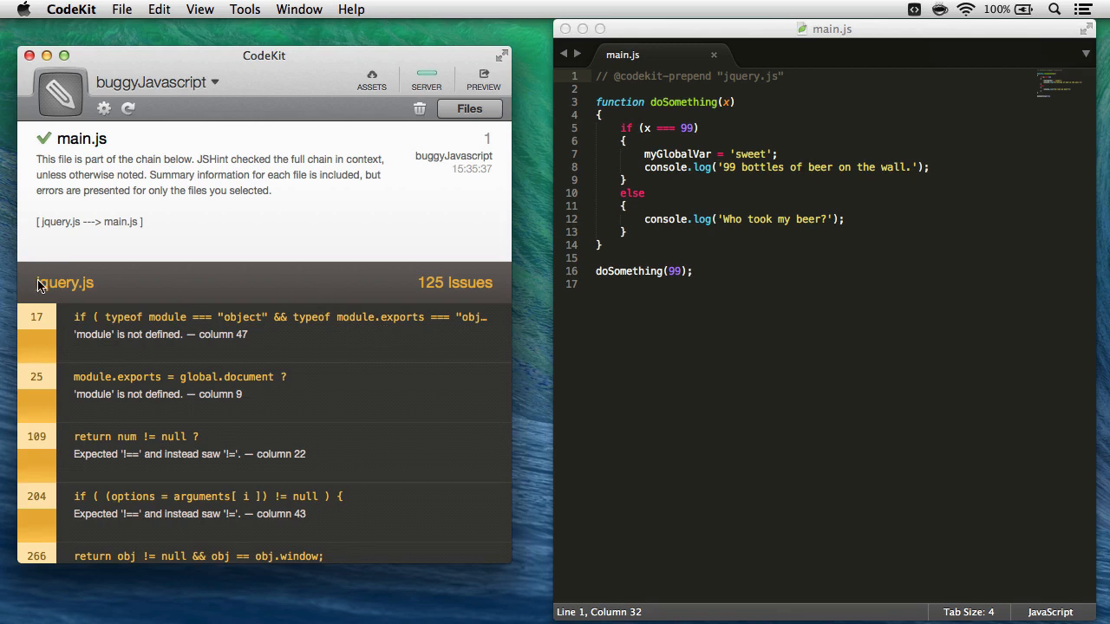
{"action": "left_click", "coordinate": [64, 280]}
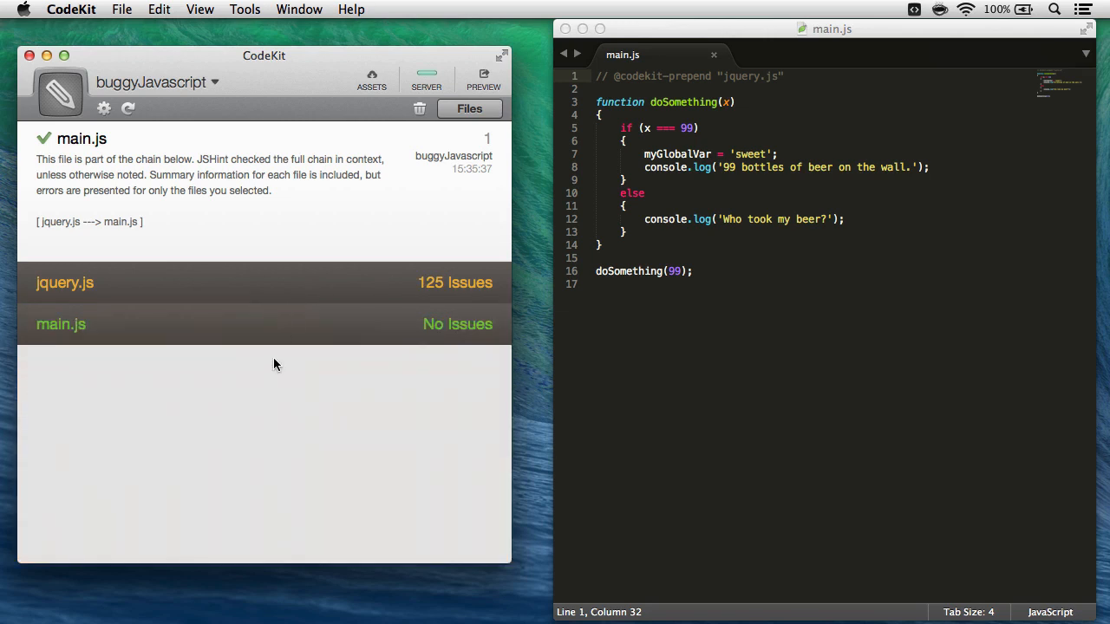
{"action": "mouse_move", "coordinate": [466, 329]}
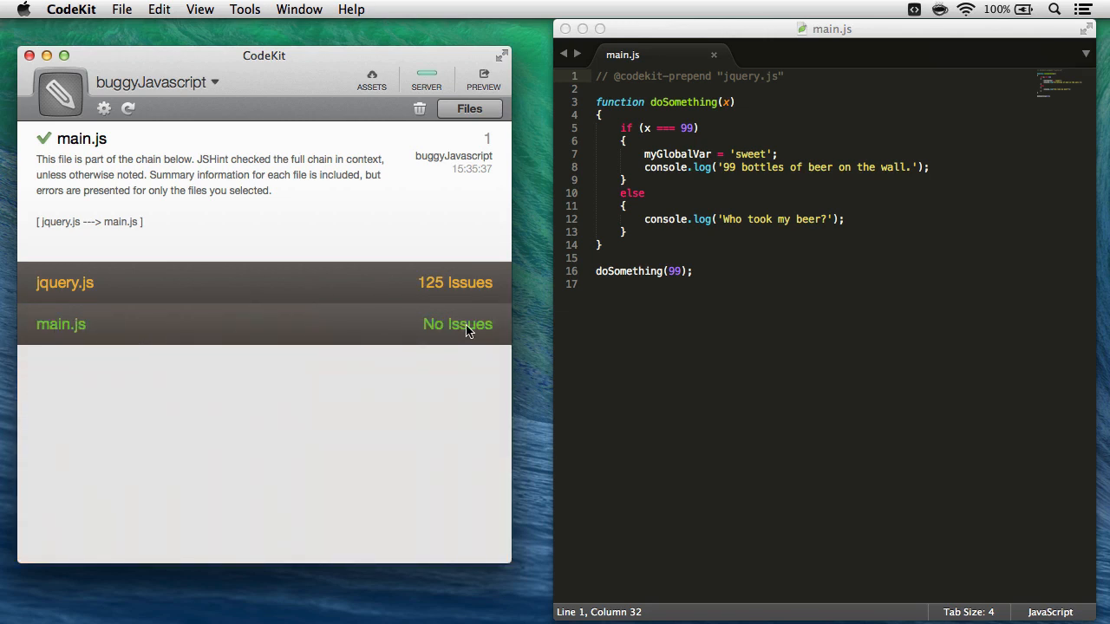
{"action": "mouse_move", "coordinate": [432, 383]}
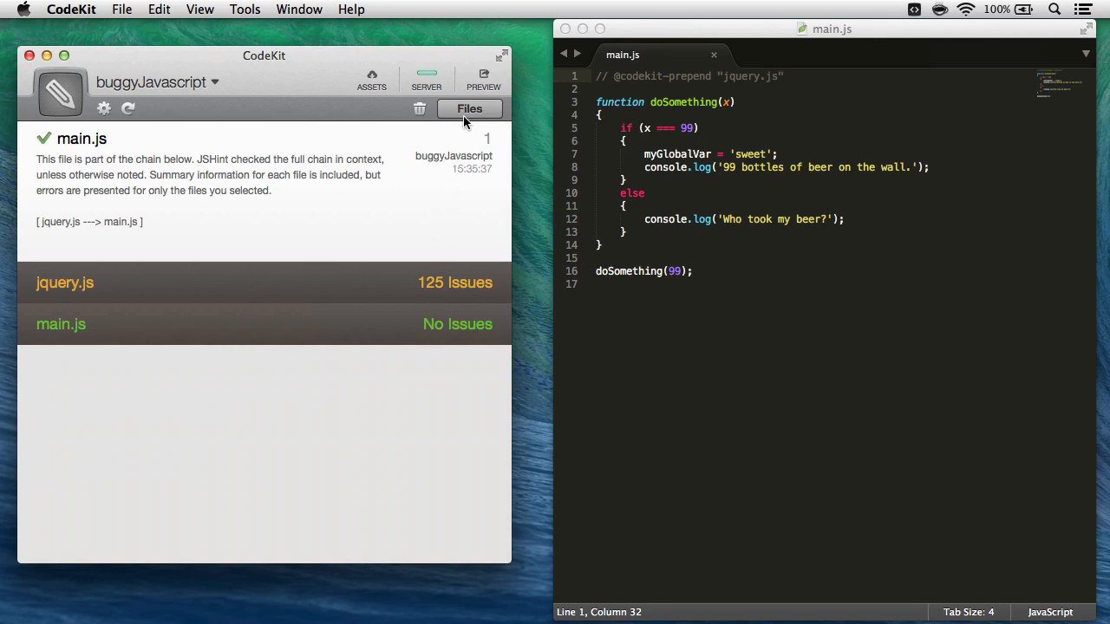
In main.js's Imports, untick syntax checking for the prepended jquery.js
{"action": "left_click", "coordinate": [468, 107]}
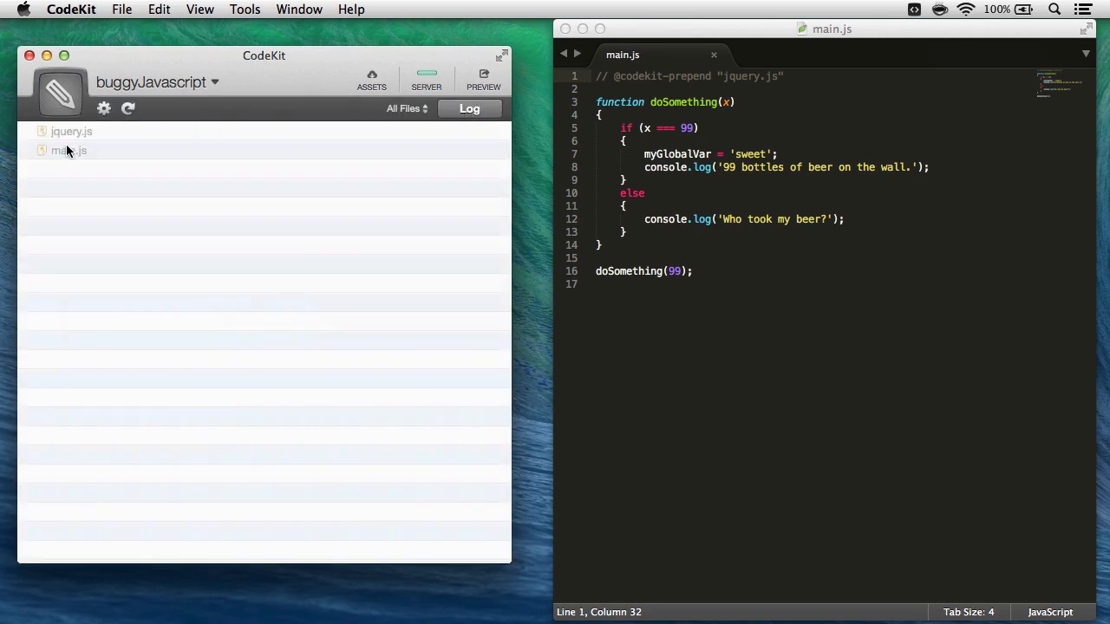
{"action": "left_click", "coordinate": [69, 149]}
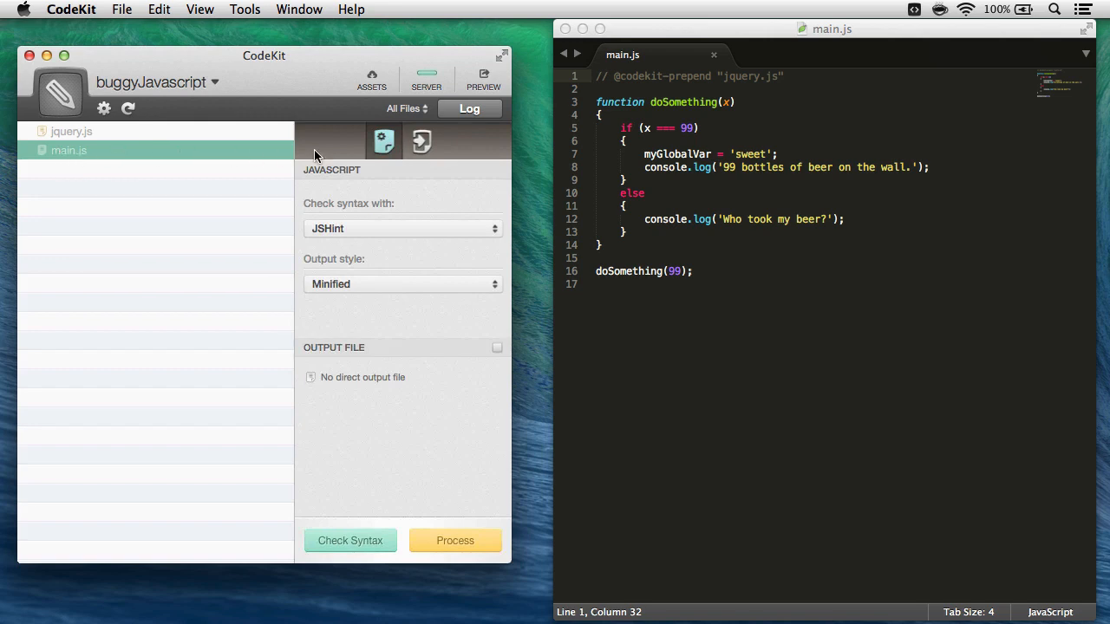
{"action": "left_click", "coordinate": [420, 142]}
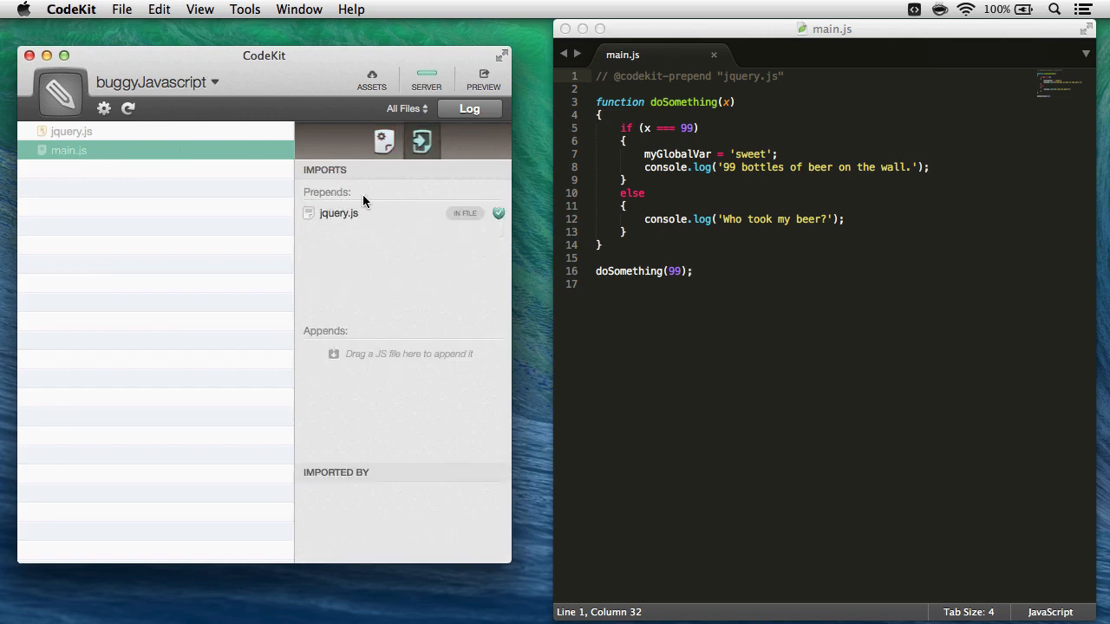
{"action": "mouse_move", "coordinate": [403, 229]}
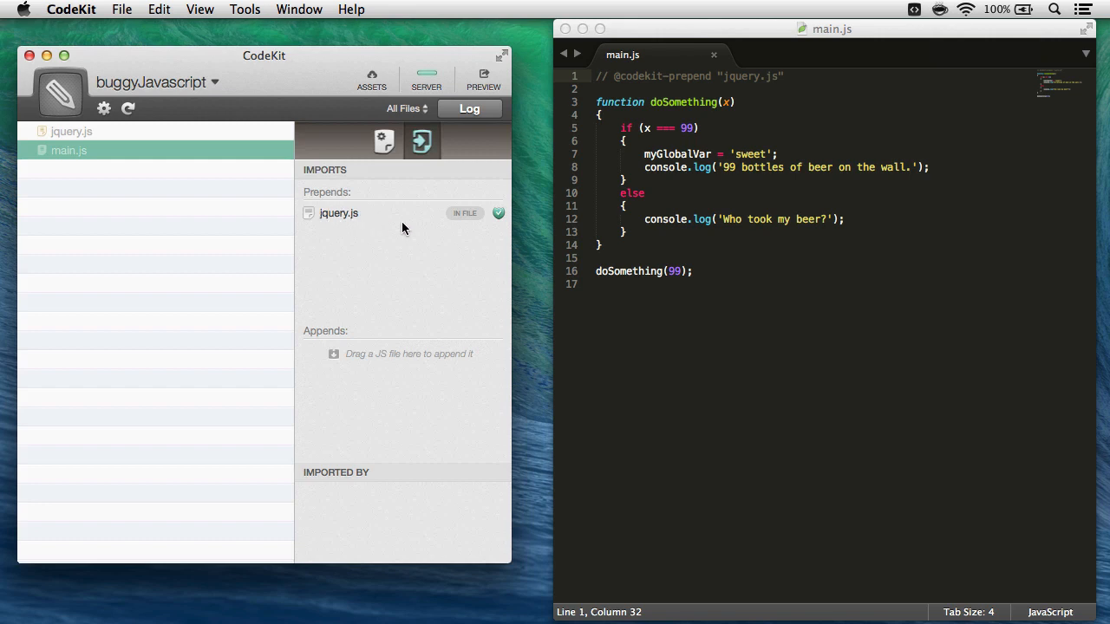
{"action": "mouse_move", "coordinate": [464, 212]}
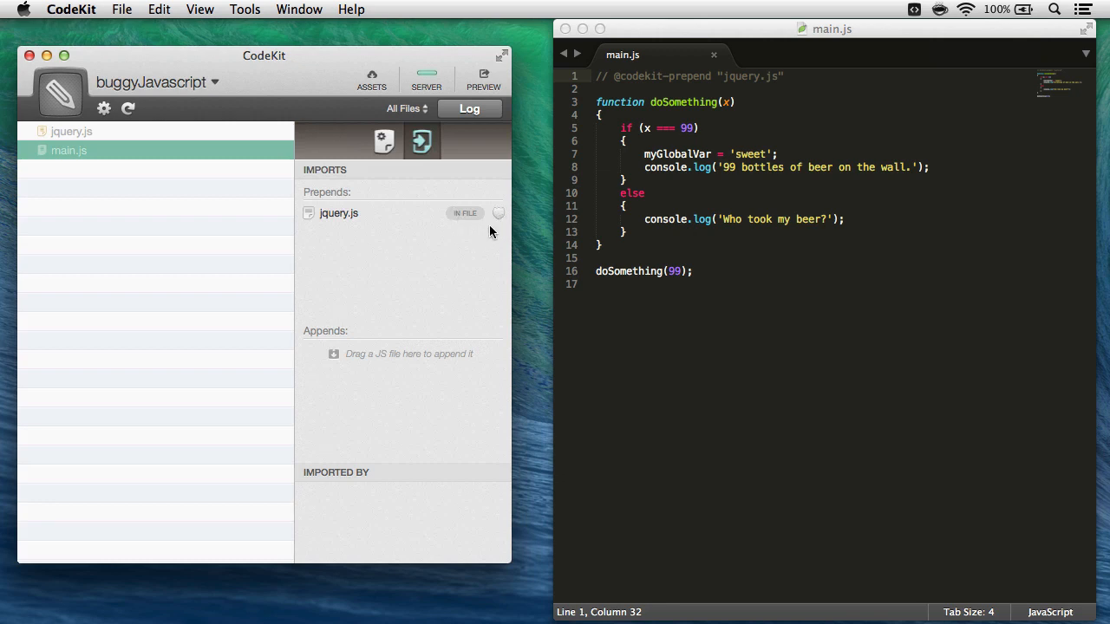
{"action": "left_click", "coordinate": [739, 201]}
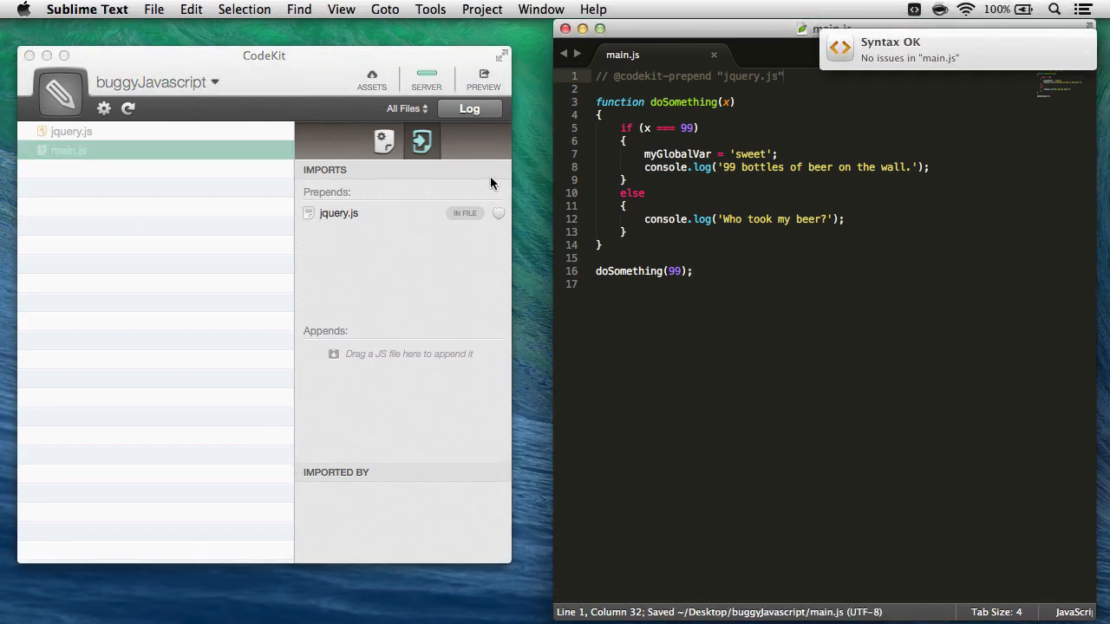
View the JSHint results showing main.js and its imports passed with no issues
{"action": "left_click", "coordinate": [469, 108]}
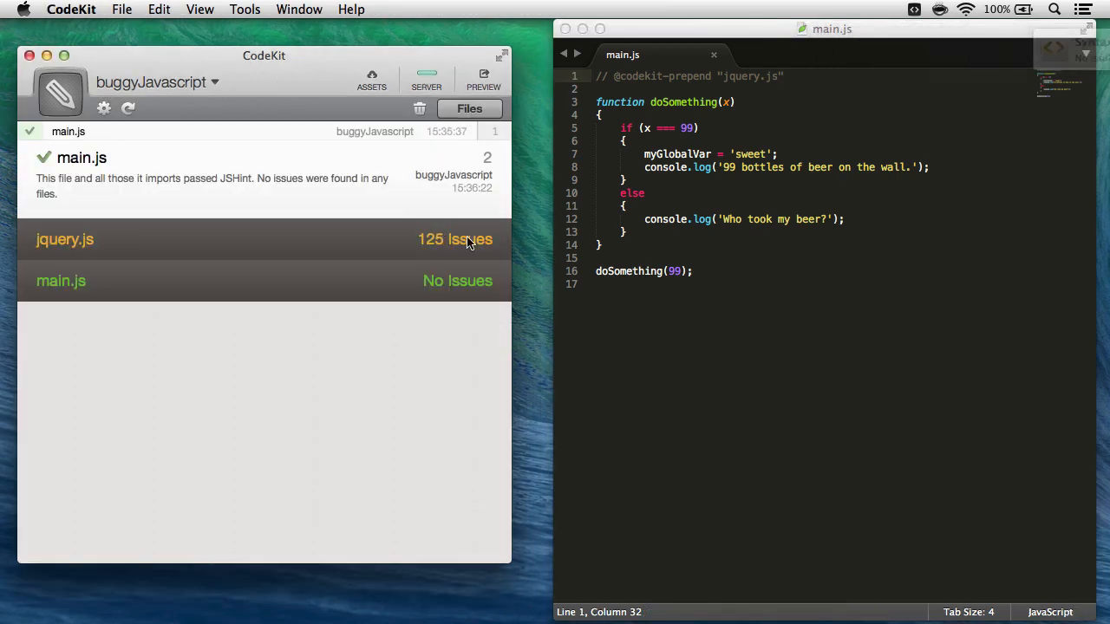
{"action": "left_click", "coordinate": [260, 240]}
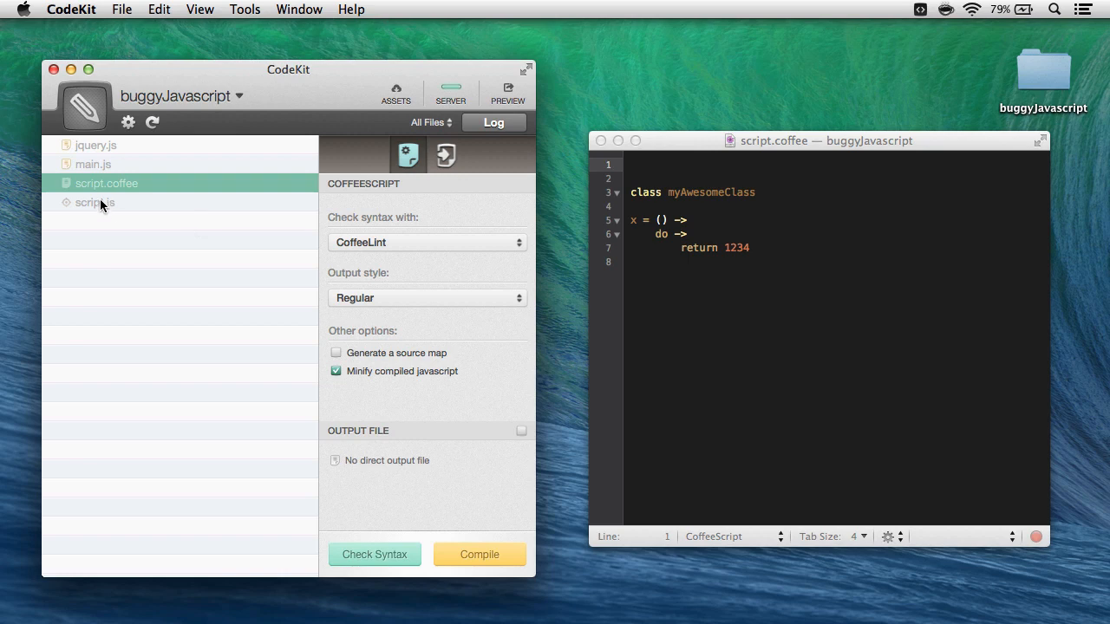
{"action": "mouse_move", "coordinate": [659, 267]}
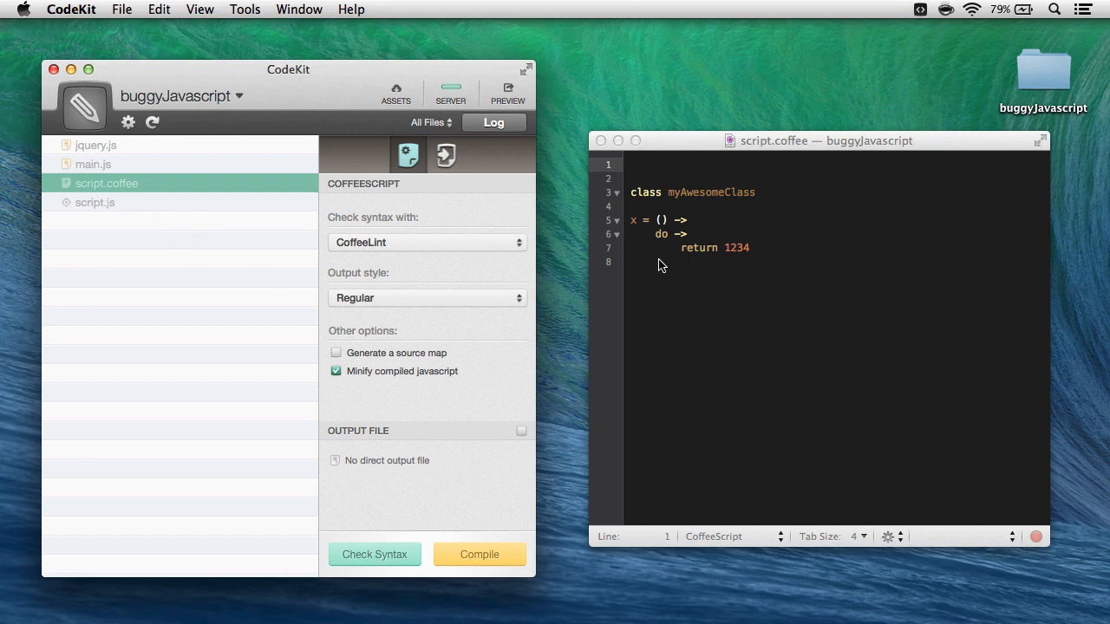
Run CoffeeLint on script.coffee, which reports five style issues
{"action": "left_click", "coordinate": [374, 555]}
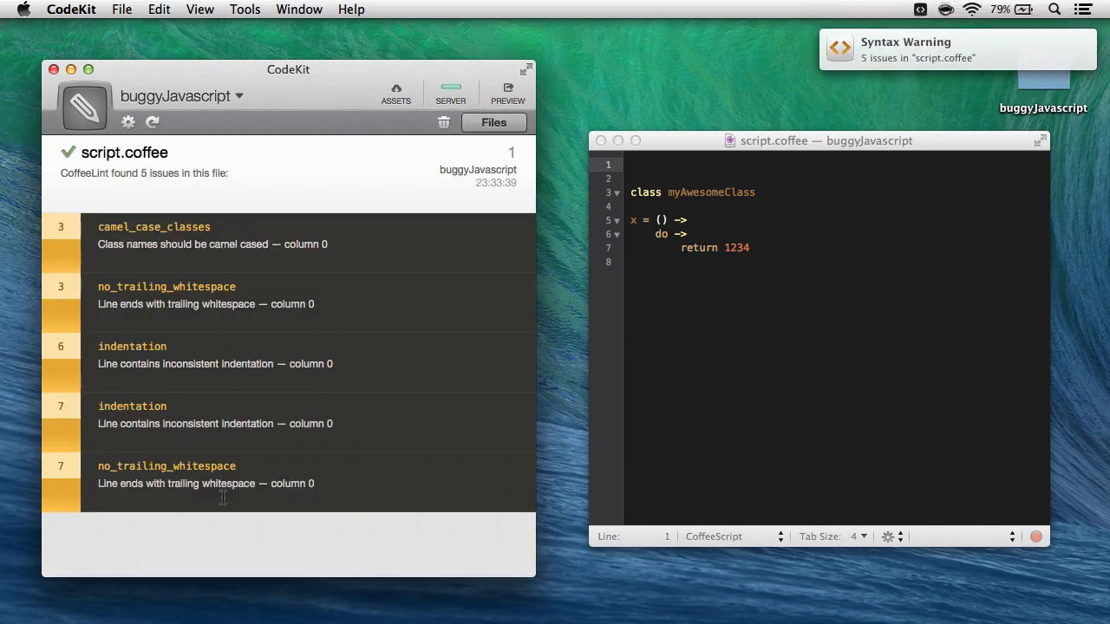
{"action": "mouse_move", "coordinate": [69, 468]}
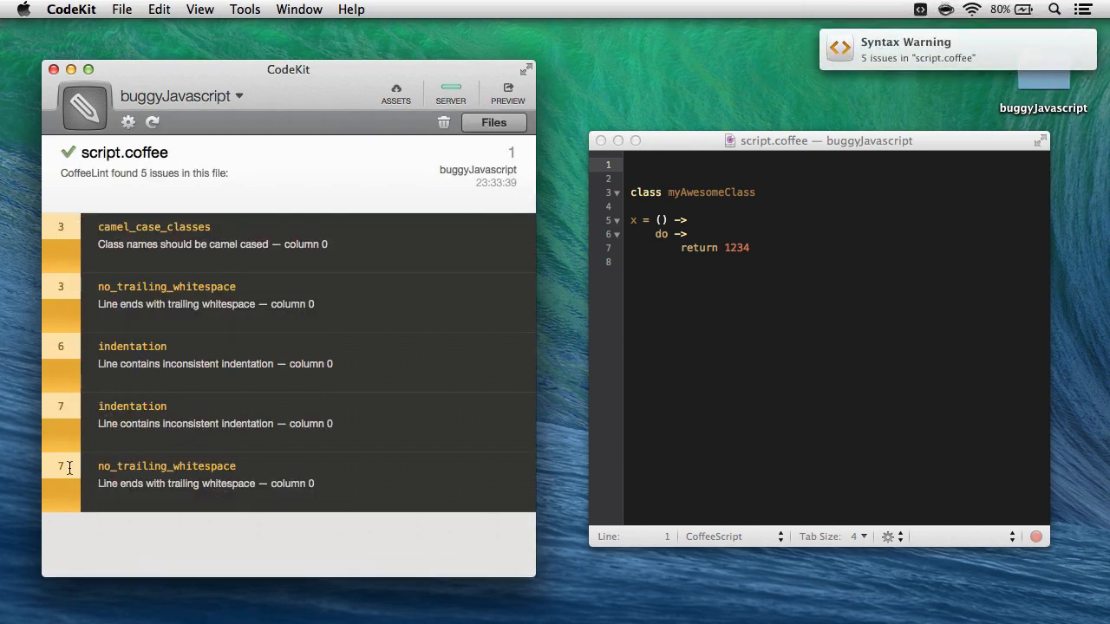
{"action": "mouse_move", "coordinate": [61, 467]}
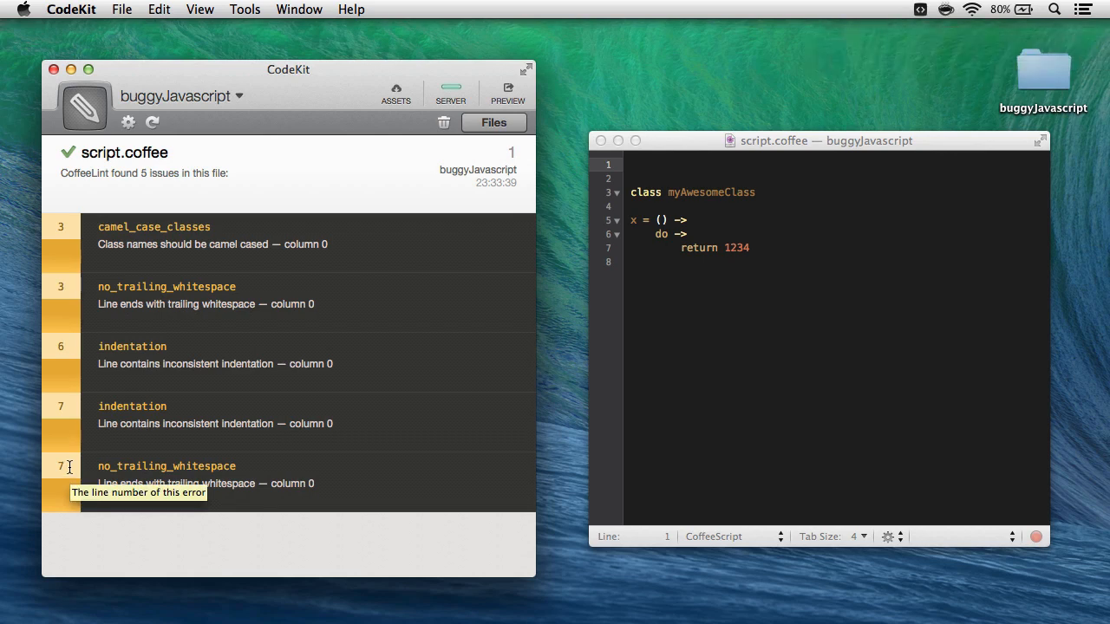
{"action": "mouse_move", "coordinate": [198, 285]}
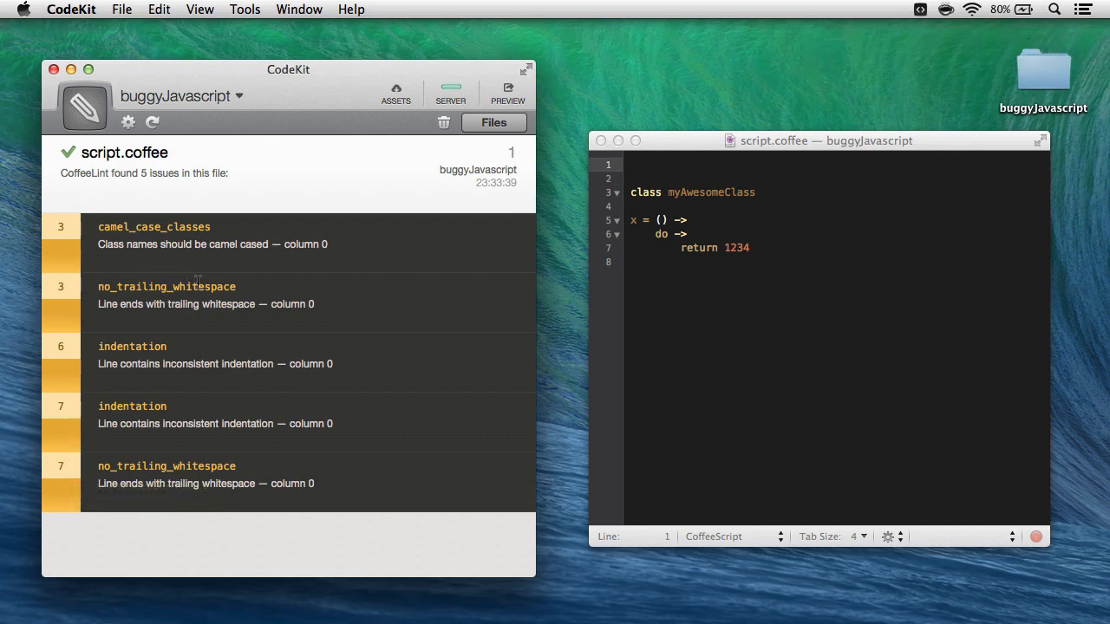
{"action": "mouse_move", "coordinate": [104, 286]}
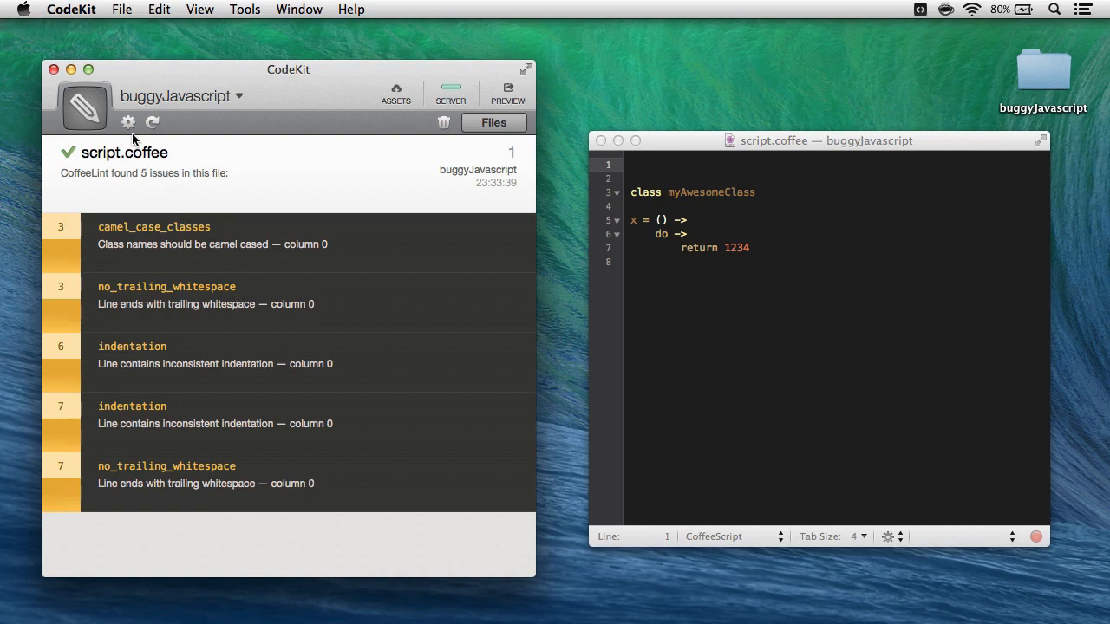
Review the CoffeeLint options with camel_case_classes and indentation 2 enabled
{"action": "left_click", "coordinate": [128, 121]}
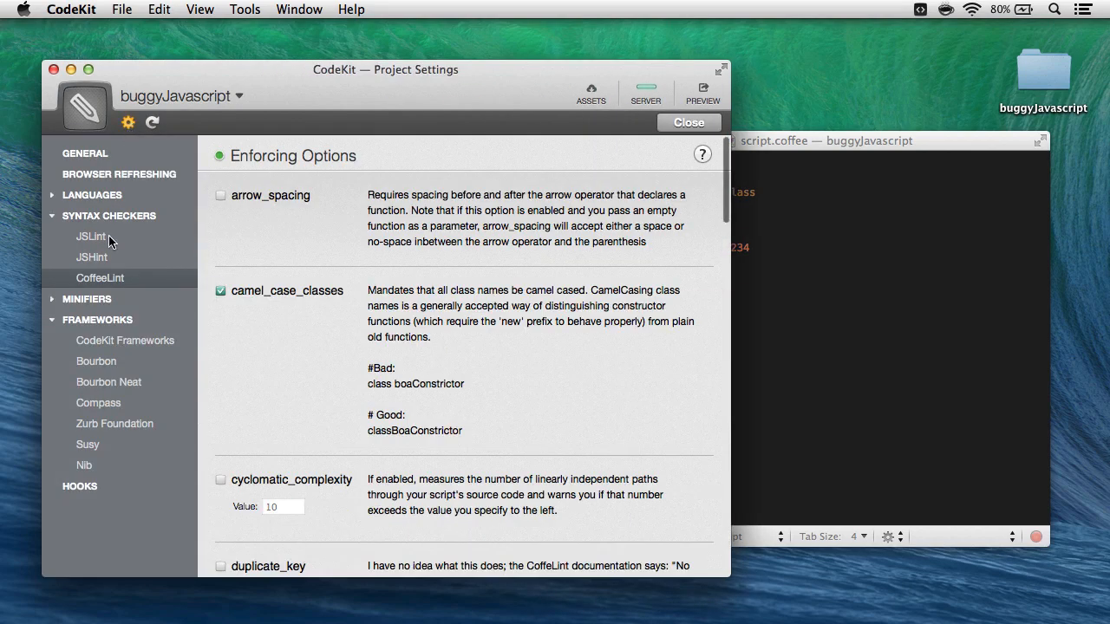
{"action": "scroll", "scroll_direction": "down", "scroll_amount": 3}
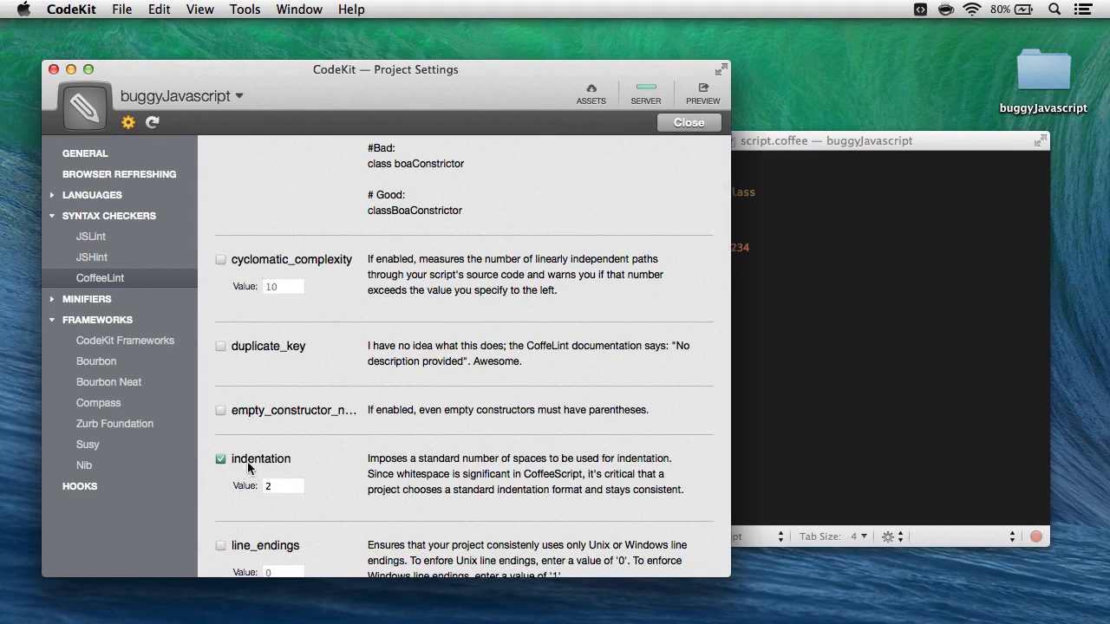
{"action": "left_click", "coordinate": [823, 141]}
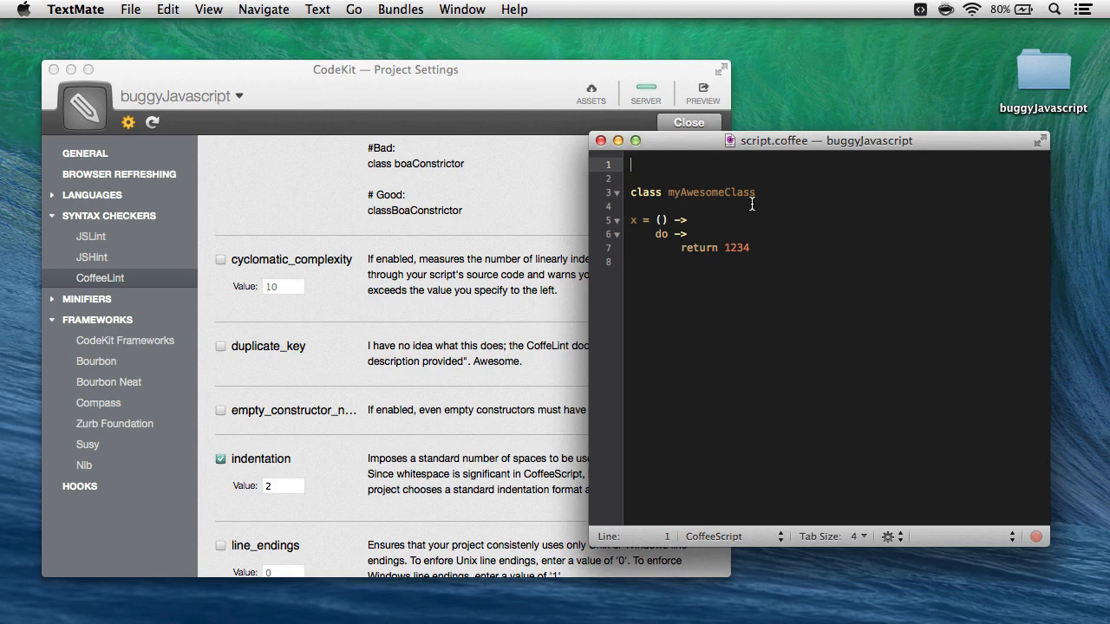
Add '# codekit-prepend jquery.js' as the first line of script.coffee
{"action": "type", "text": "# codekit-"}
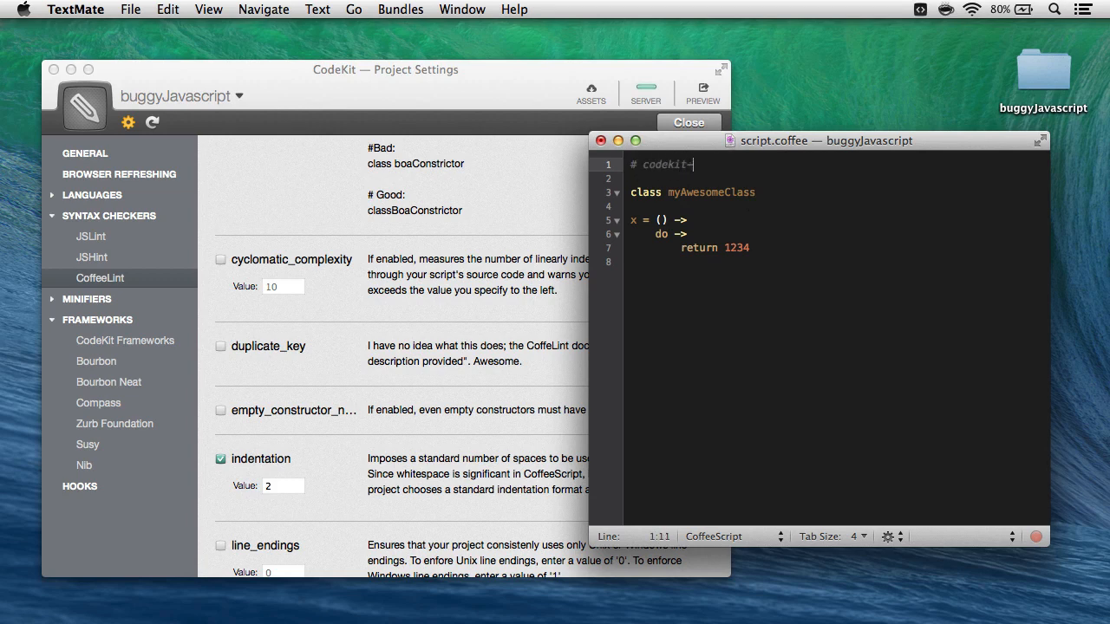
{"action": "type", "text": "-prepend jquery"}
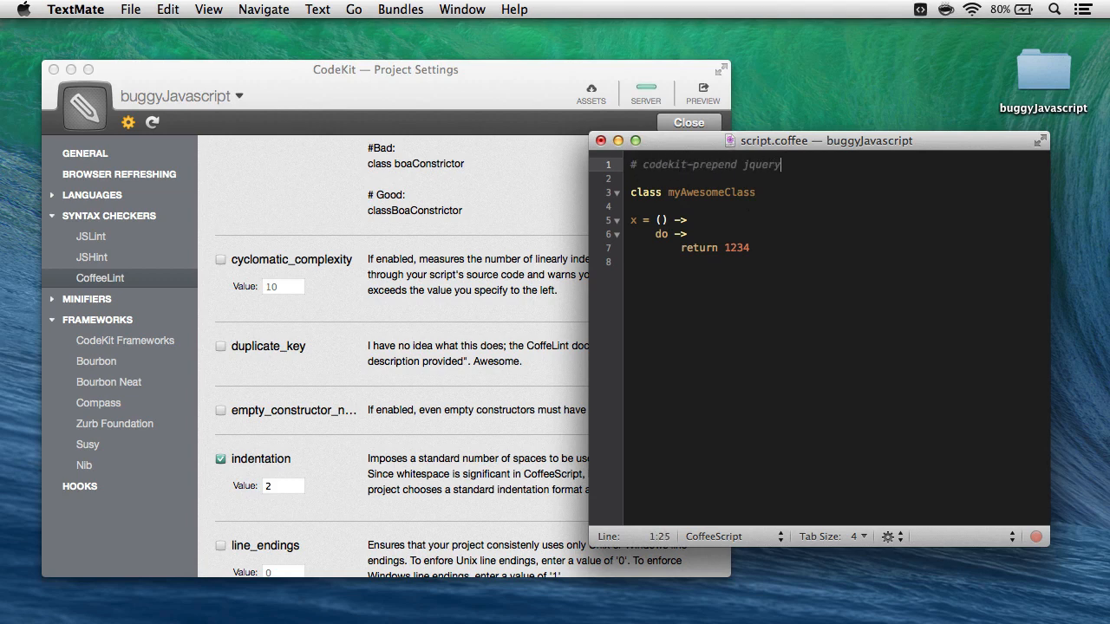
{"action": "type", "text": ".js"}
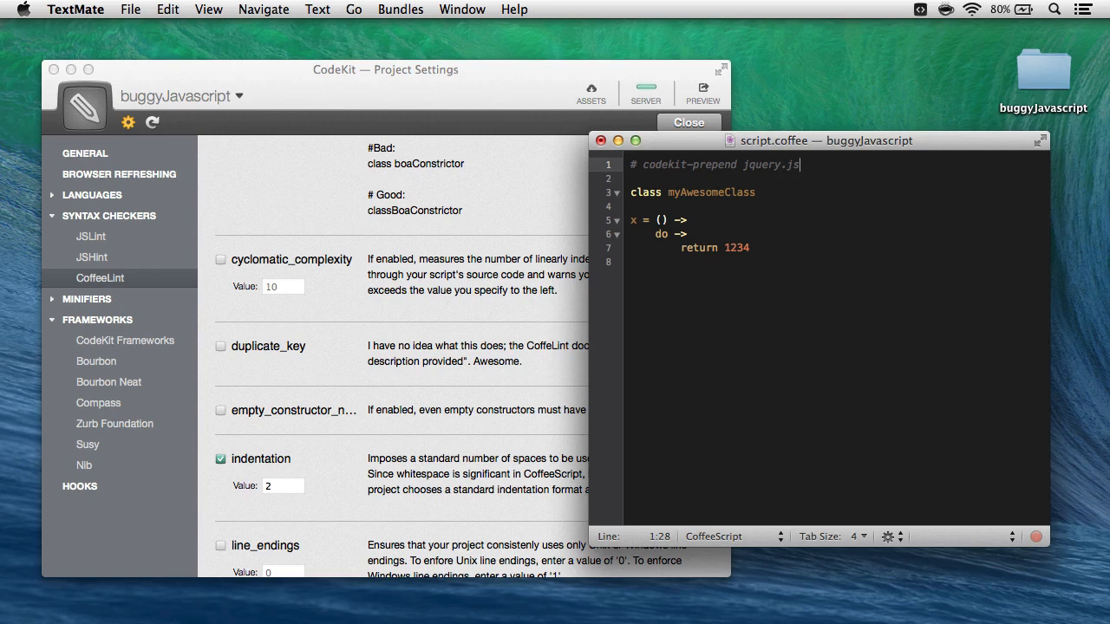